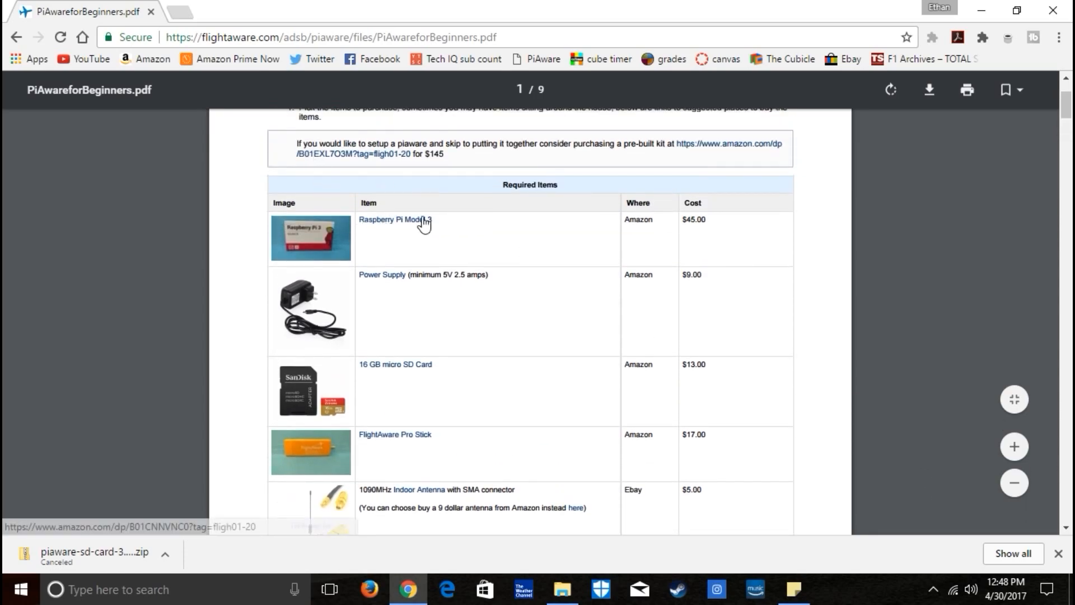
{"action": "mouse_move", "coordinate": [431, 245]}
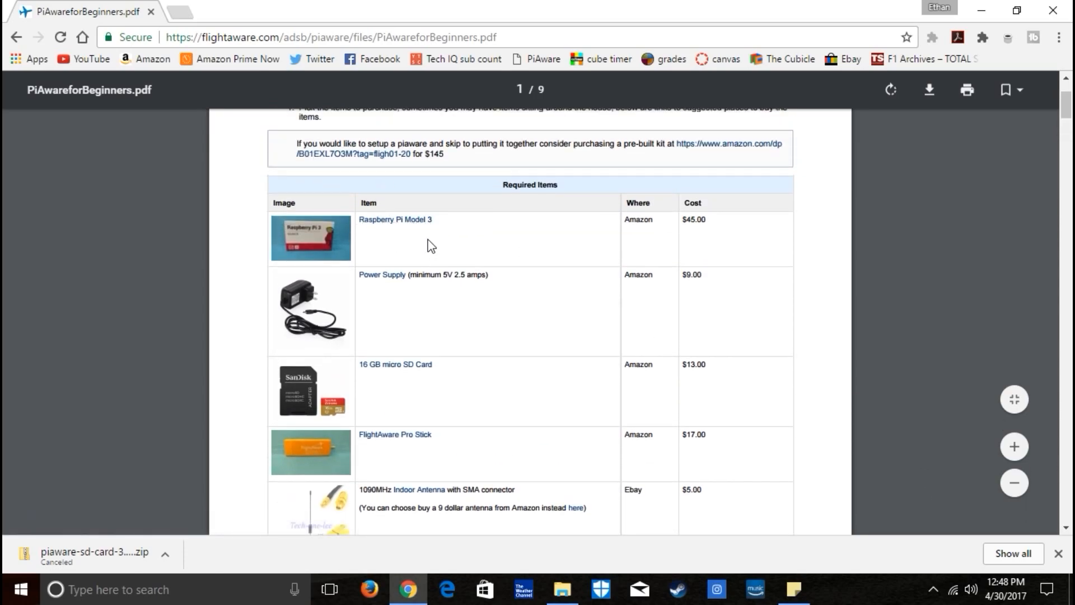
{"action": "mouse_move", "coordinate": [417, 249]}
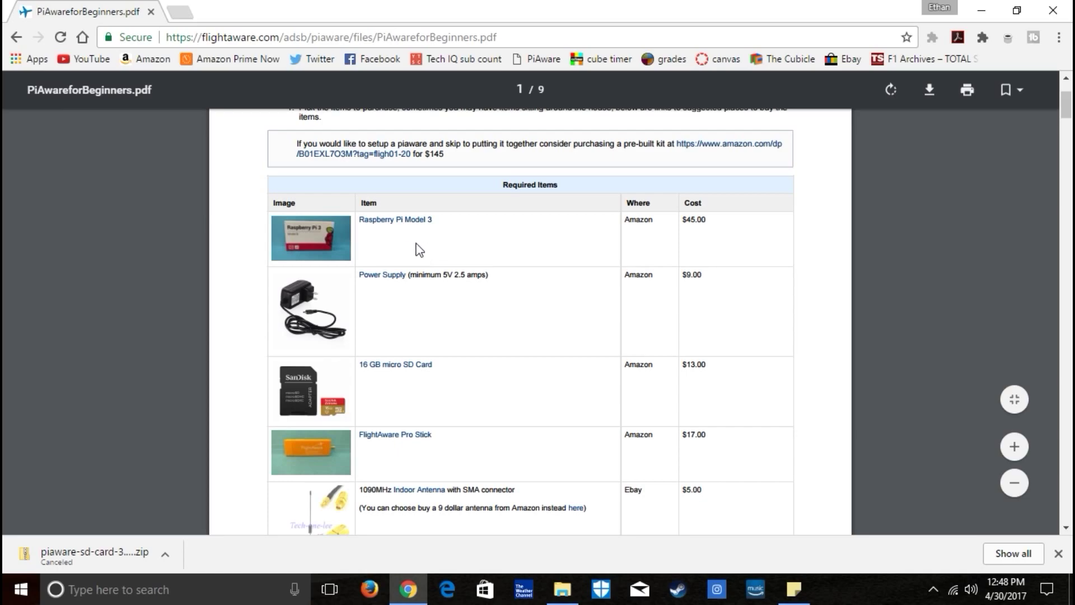
{"action": "mouse_move", "coordinate": [431, 279]}
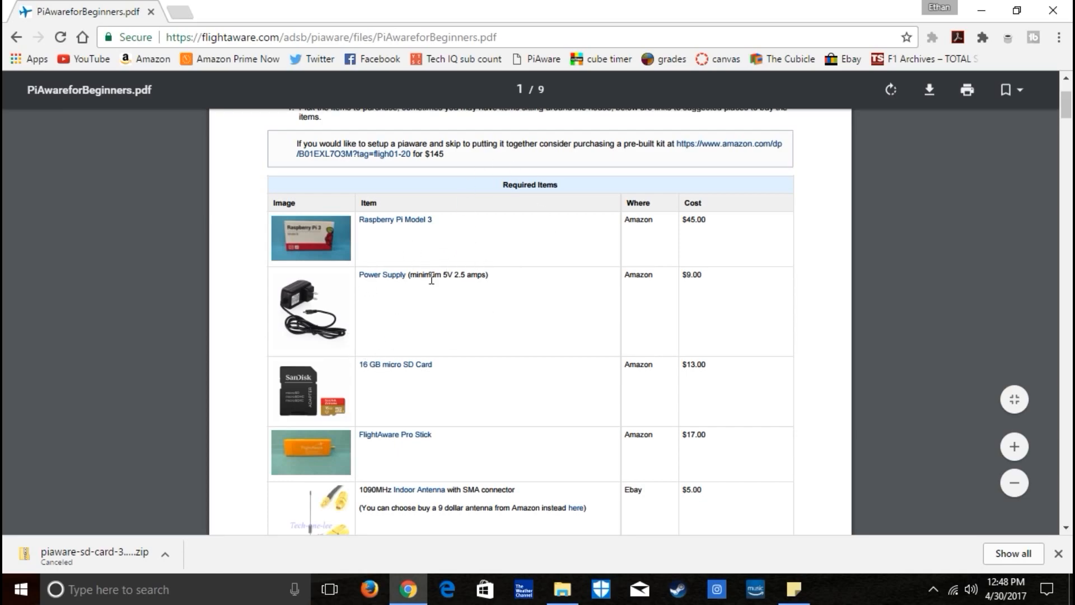
Scroll through the guide, cancel the SD card image download, and open Downloads in File Explorer.
{"action": "scroll", "scroll_direction": "down", "scroll_amount": 3}
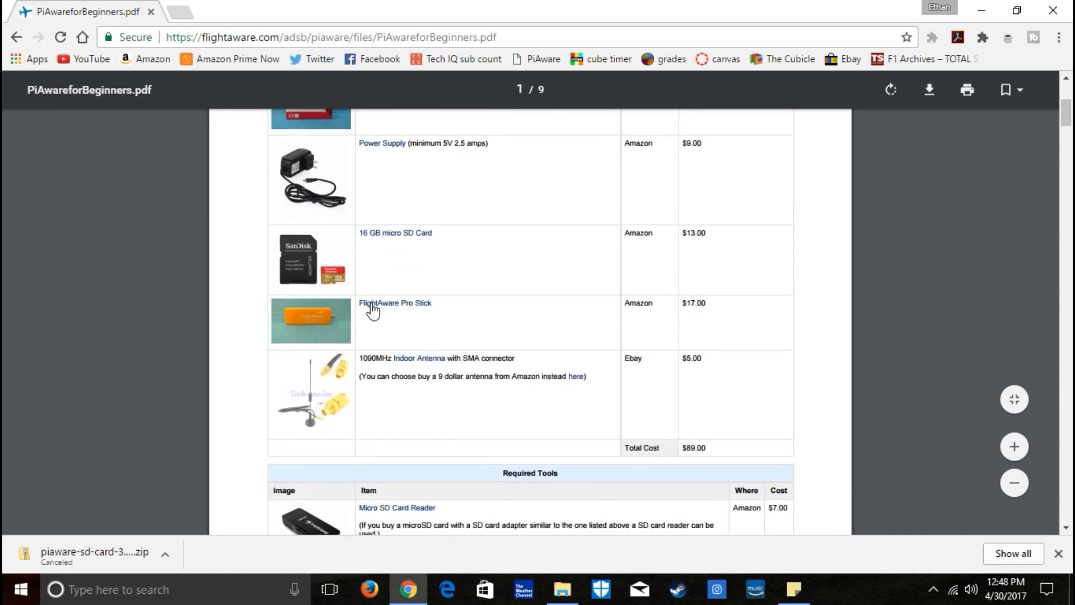
{"action": "scroll", "scroll_direction": "down", "scroll_amount": 3}
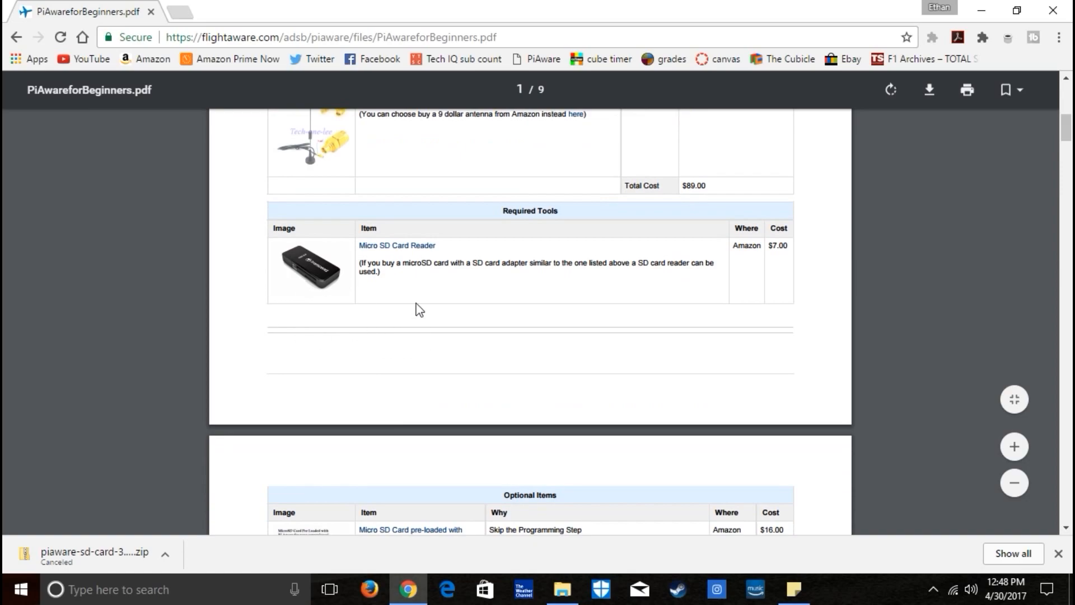
{"action": "mouse_move", "coordinate": [389, 352]}
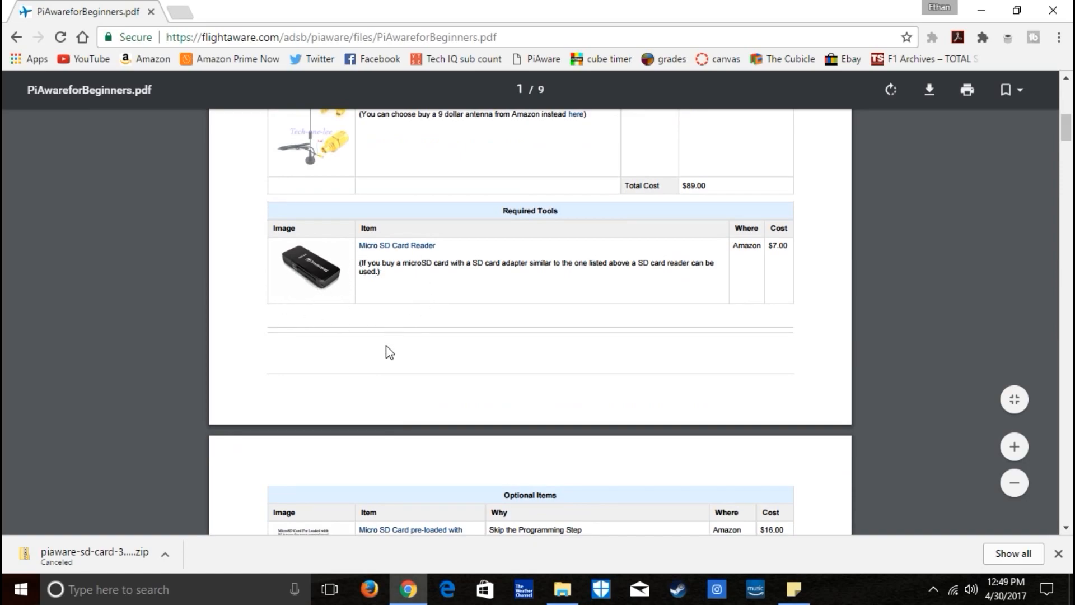
{"action": "scroll", "scroll_direction": "down", "scroll_amount": 3}
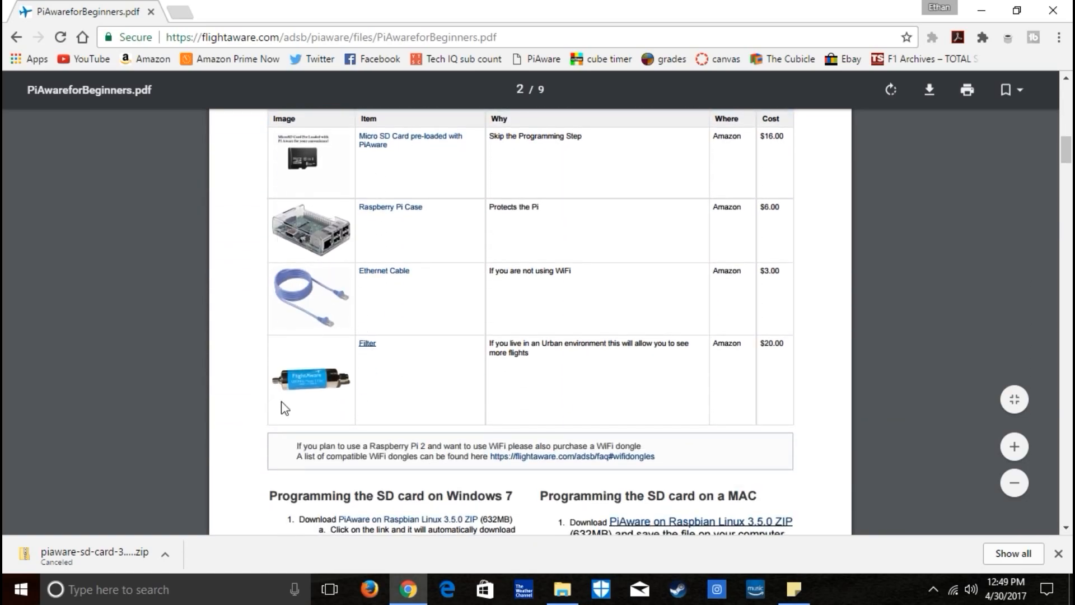
{"action": "mouse_move", "coordinate": [364, 350]}
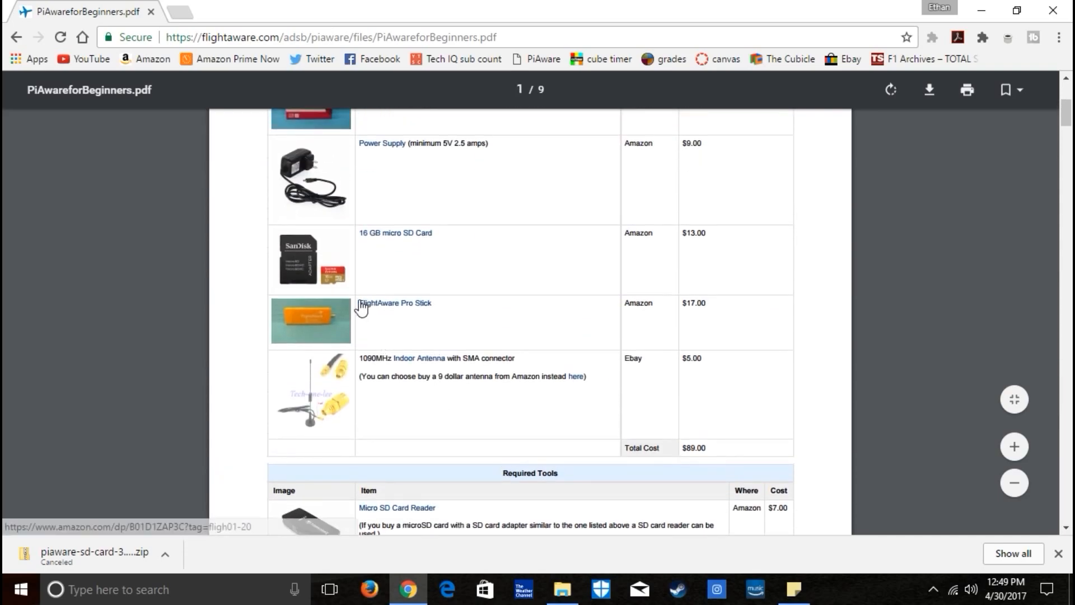
{"action": "scroll", "scroll_direction": "down", "scroll_amount": 3}
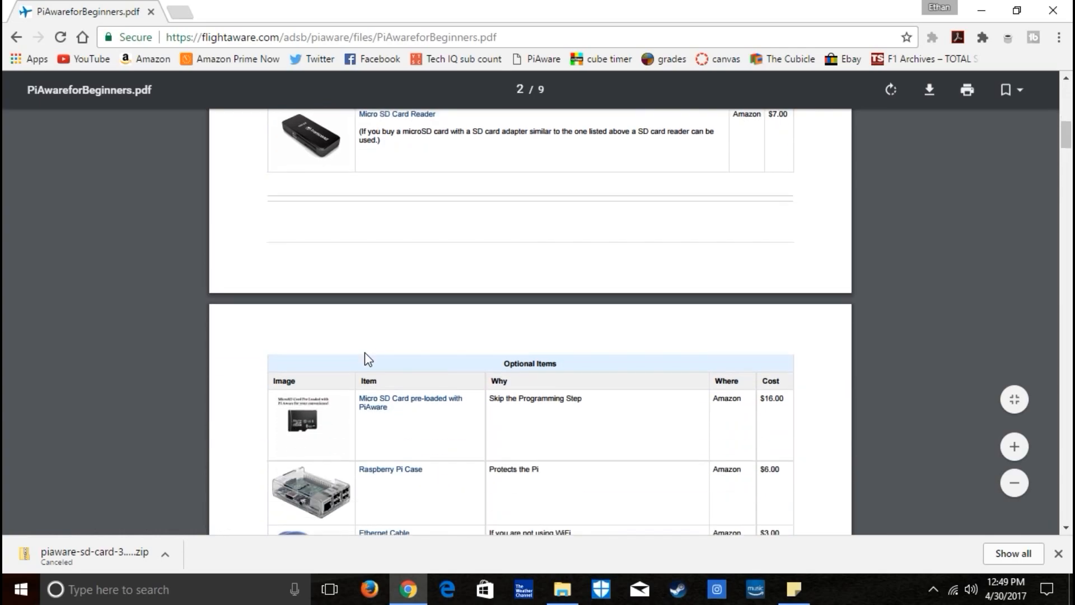
{"action": "scroll", "scroll_direction": "down", "scroll_amount": 3}
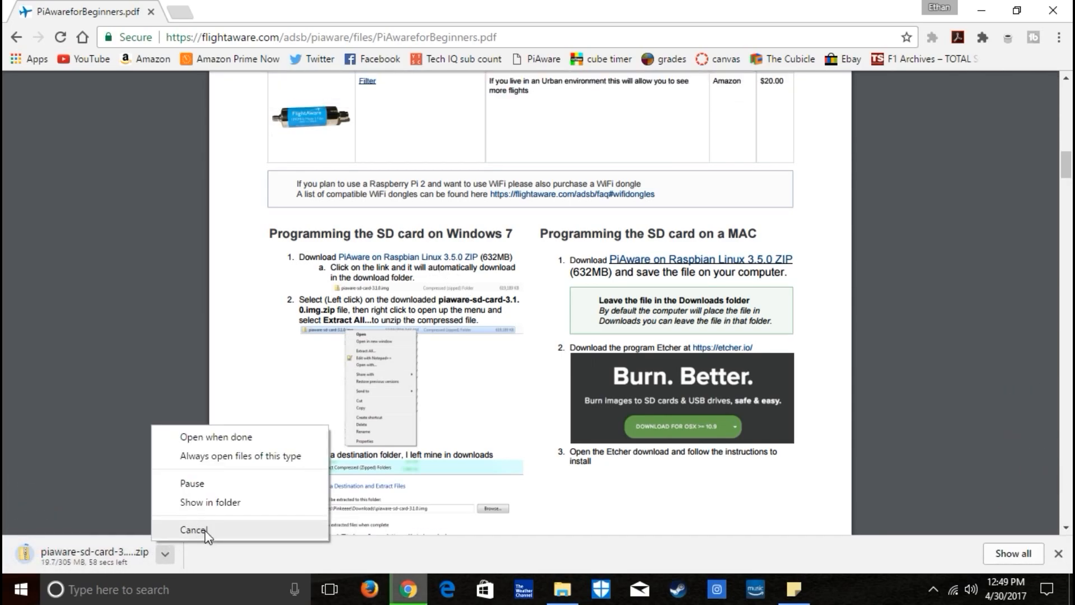
{"action": "left_click", "coordinate": [195, 530]}
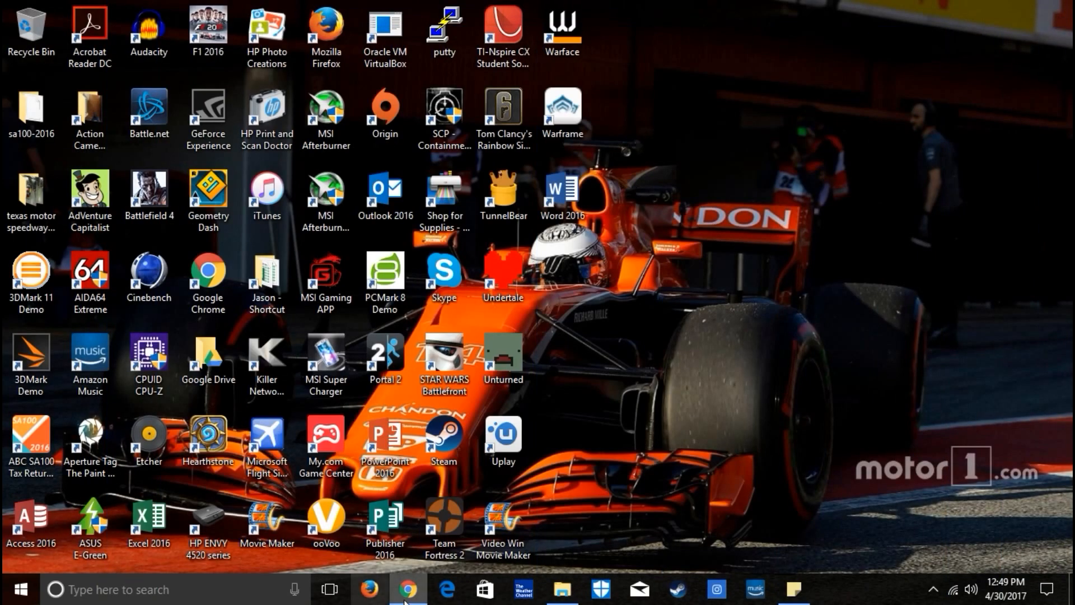
{"action": "left_click", "coordinate": [564, 601]}
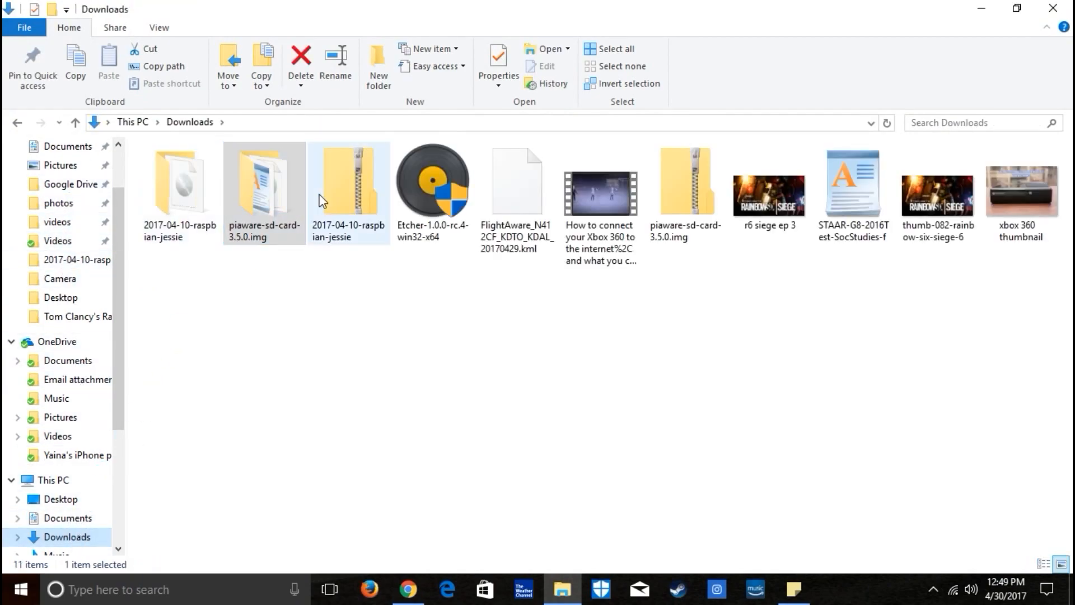
{"action": "left_click", "coordinate": [600, 194]}
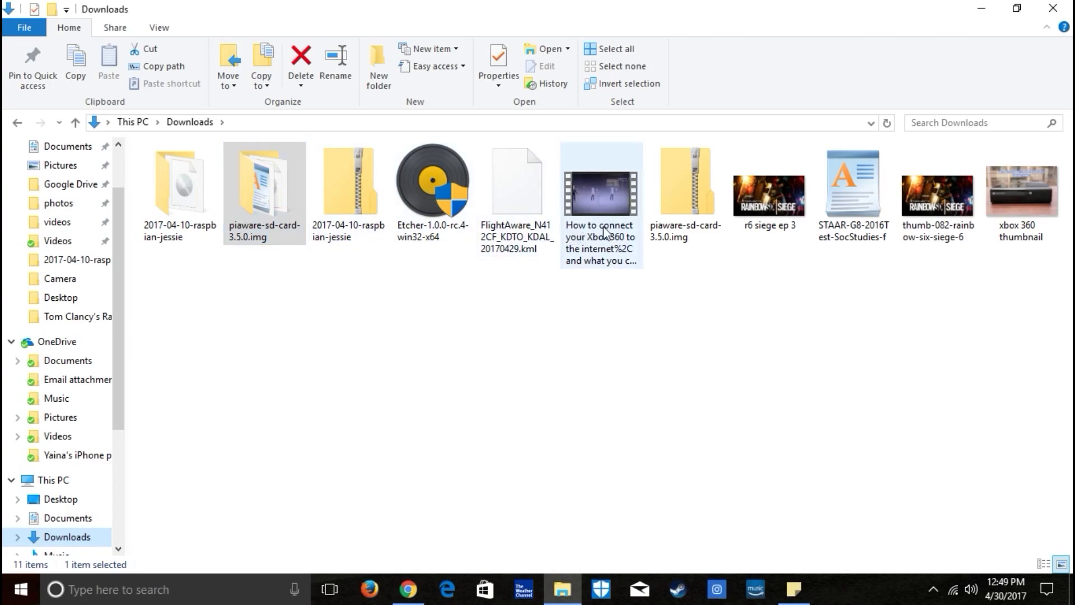
{"action": "left_click", "coordinate": [689, 185]}
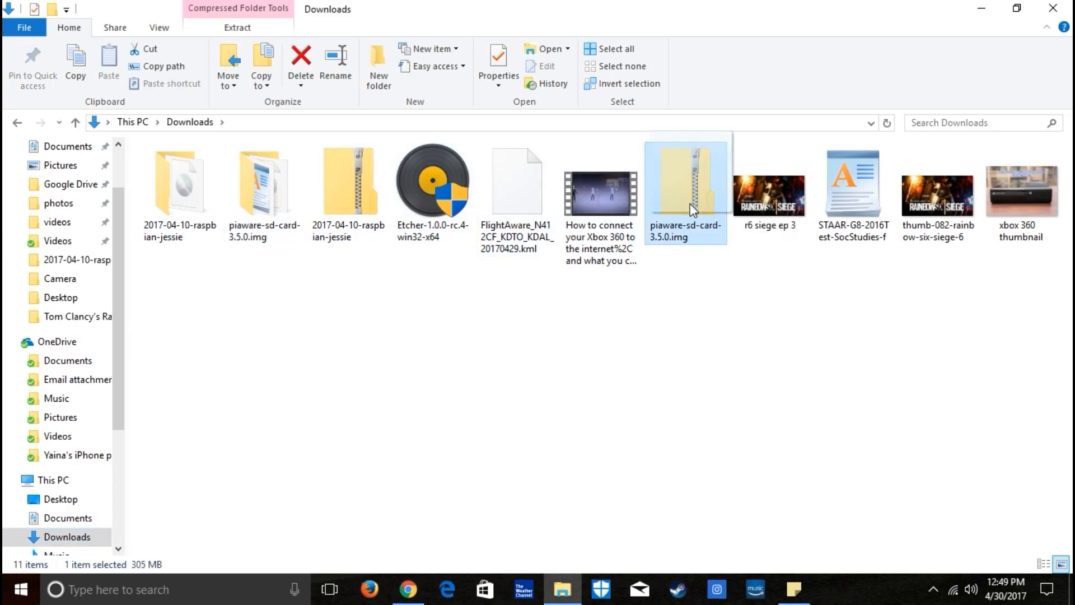
{"action": "double_click", "coordinate": [691, 179]}
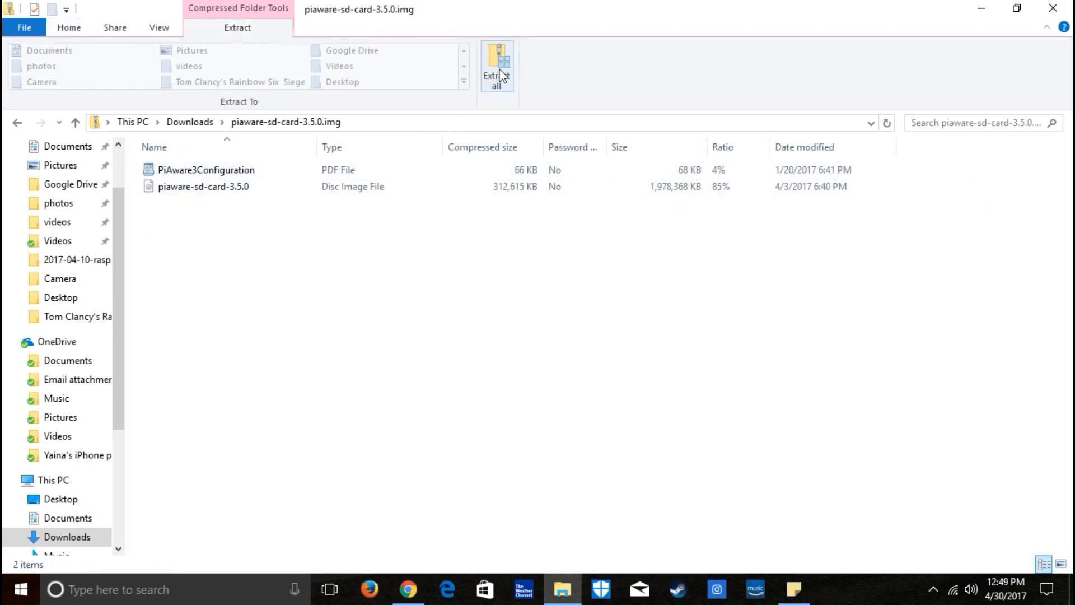
{"action": "left_click", "coordinate": [497, 61]}
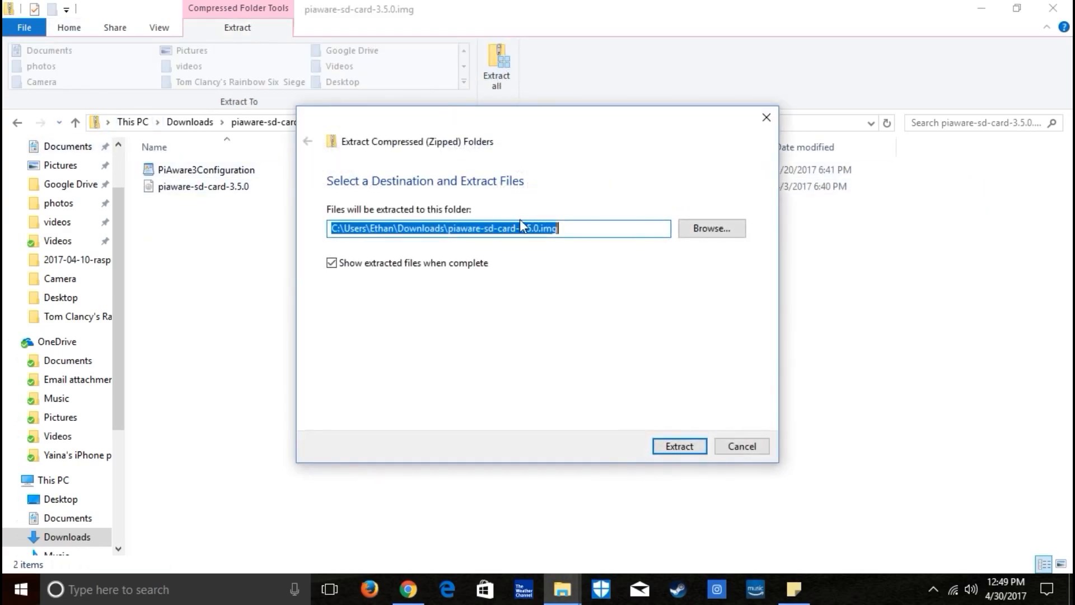
{"action": "left_click", "coordinate": [711, 228]}
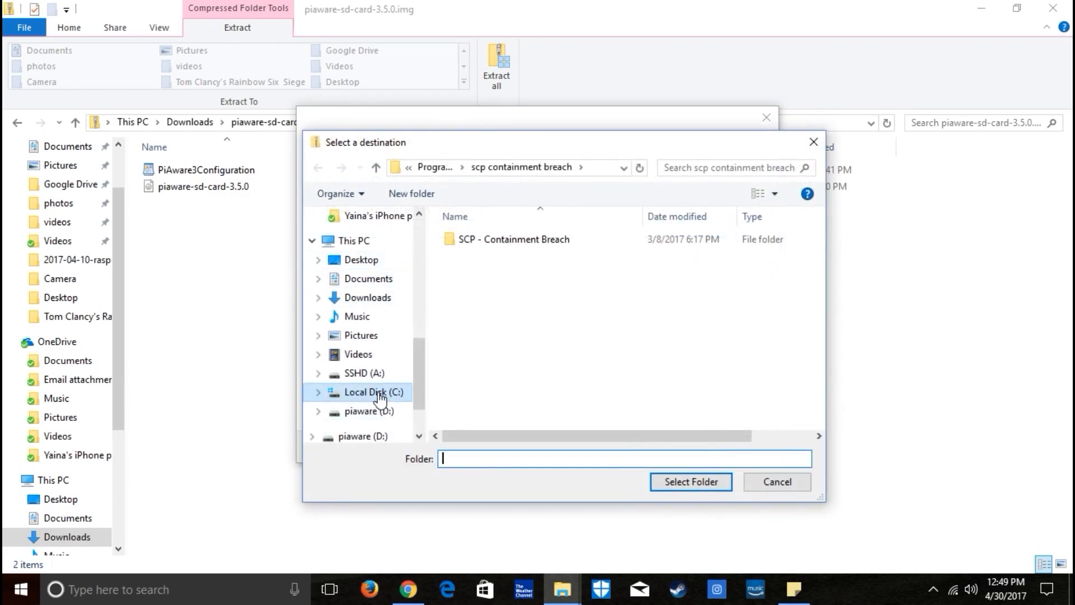
{"action": "left_click", "coordinate": [364, 373]}
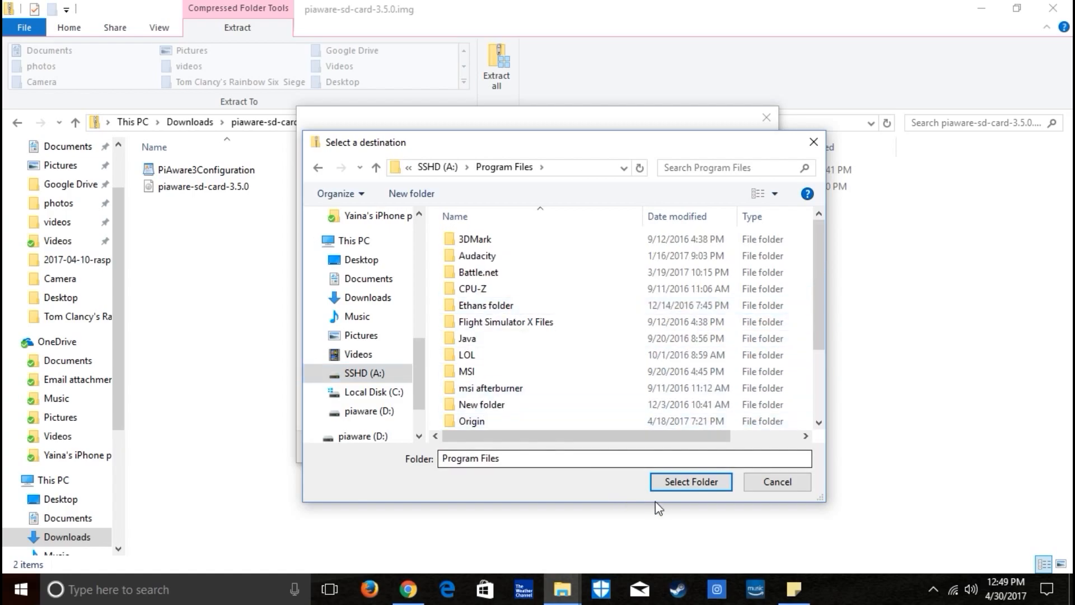
{"action": "left_click", "coordinate": [691, 482]}
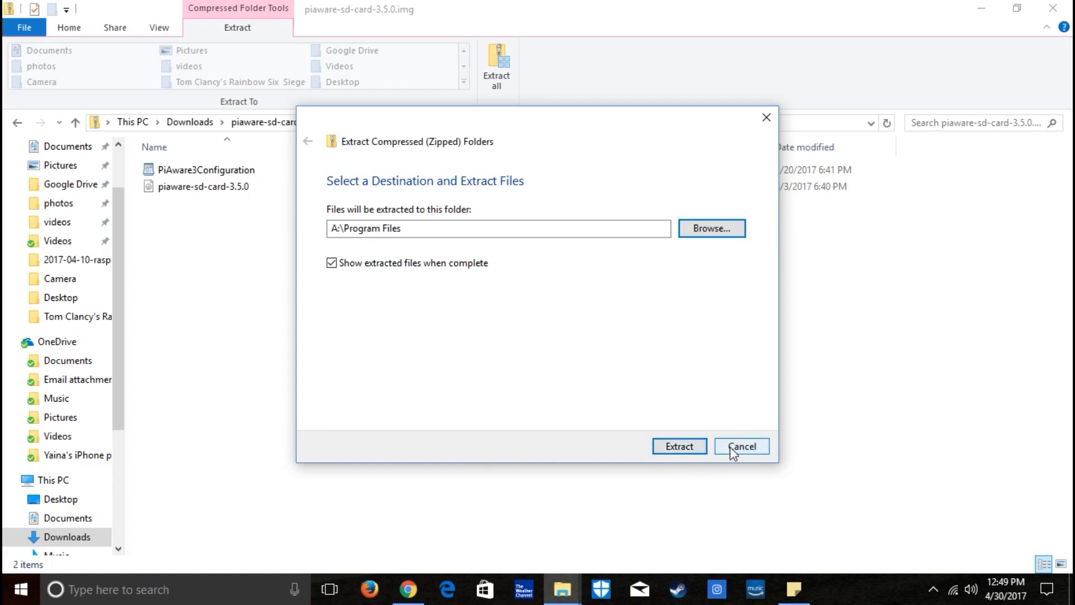
{"action": "left_click", "coordinate": [742, 445]}
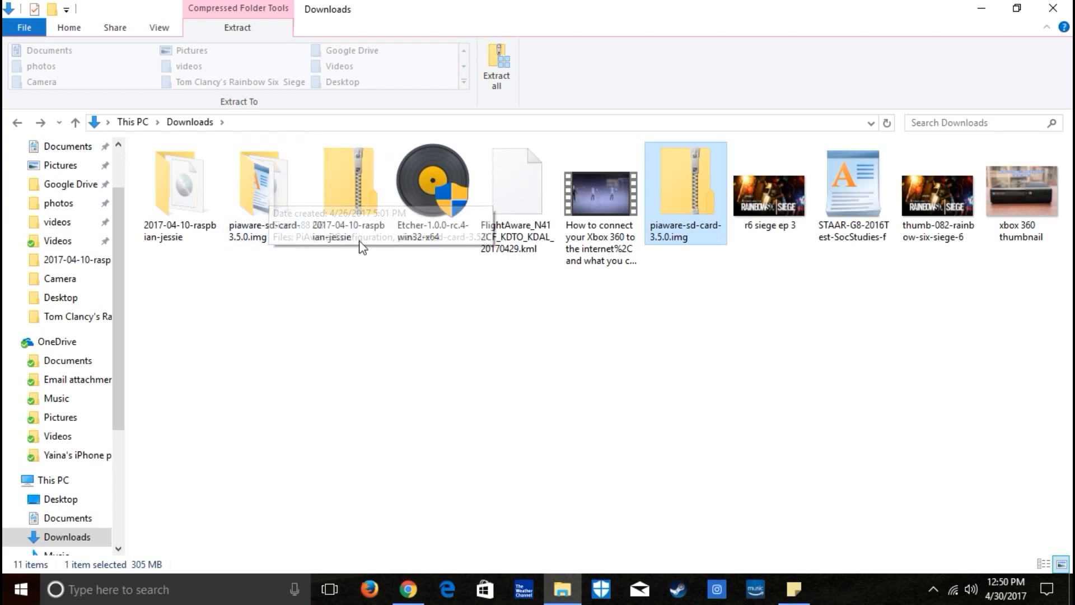
{"action": "mouse_move", "coordinate": [128, 409]}
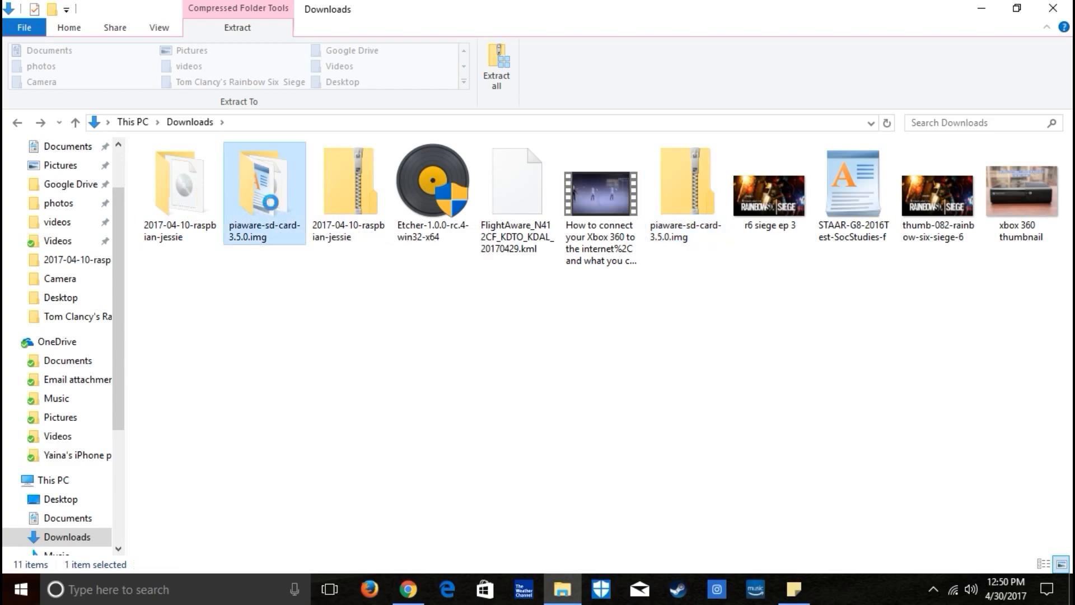
{"action": "double_click", "coordinate": [264, 179]}
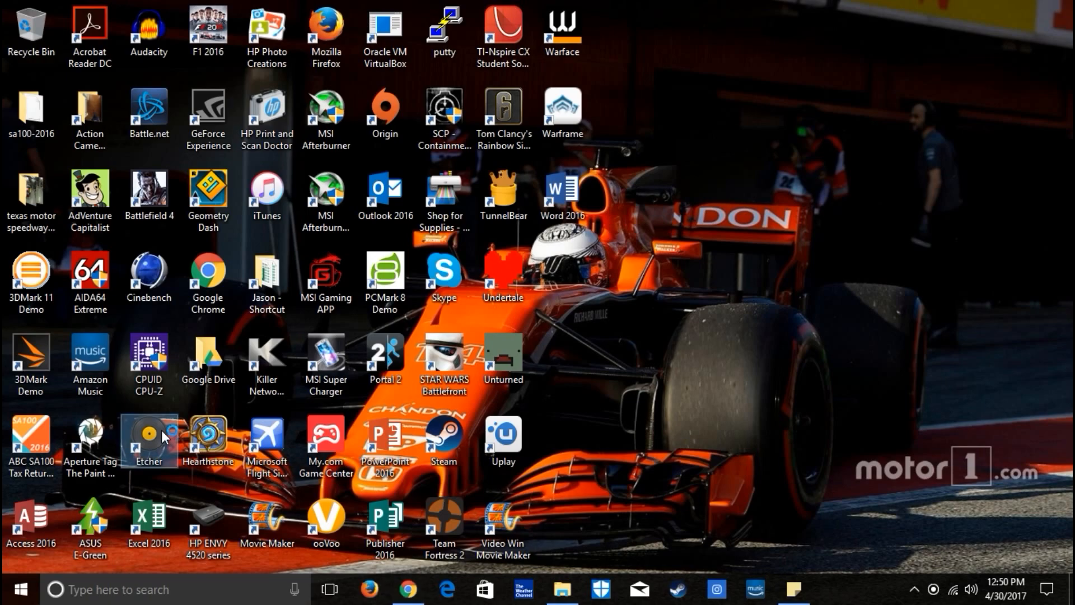
{"action": "mouse_move", "coordinate": [378, 433]}
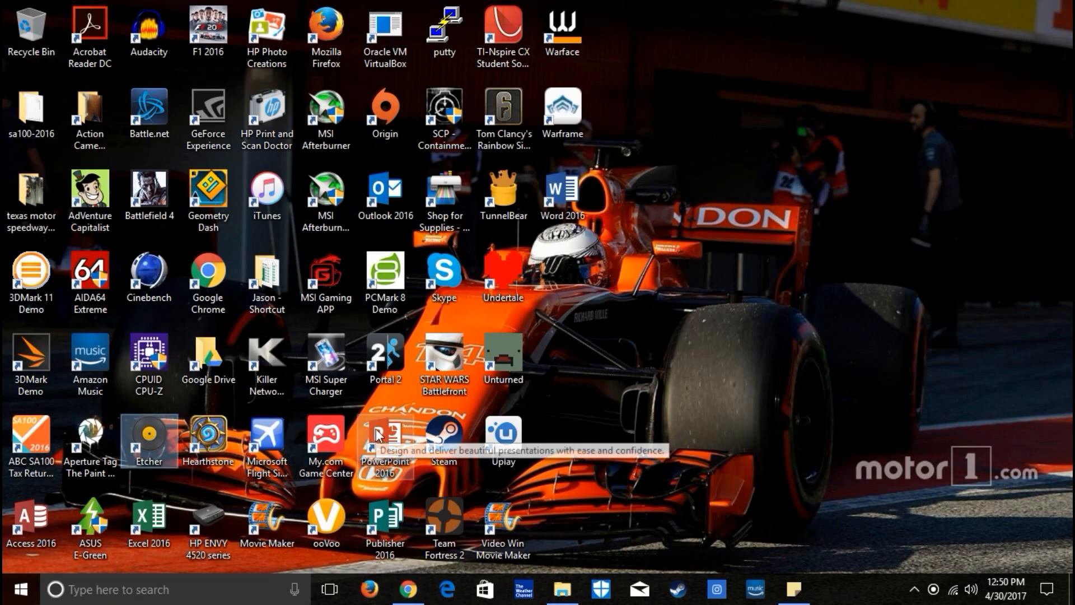
Launch Etcher, confirm the 32 GB NOVATEKN vt-DSC card as target, and start choosing an image.
{"action": "double_click", "coordinate": [148, 438]}
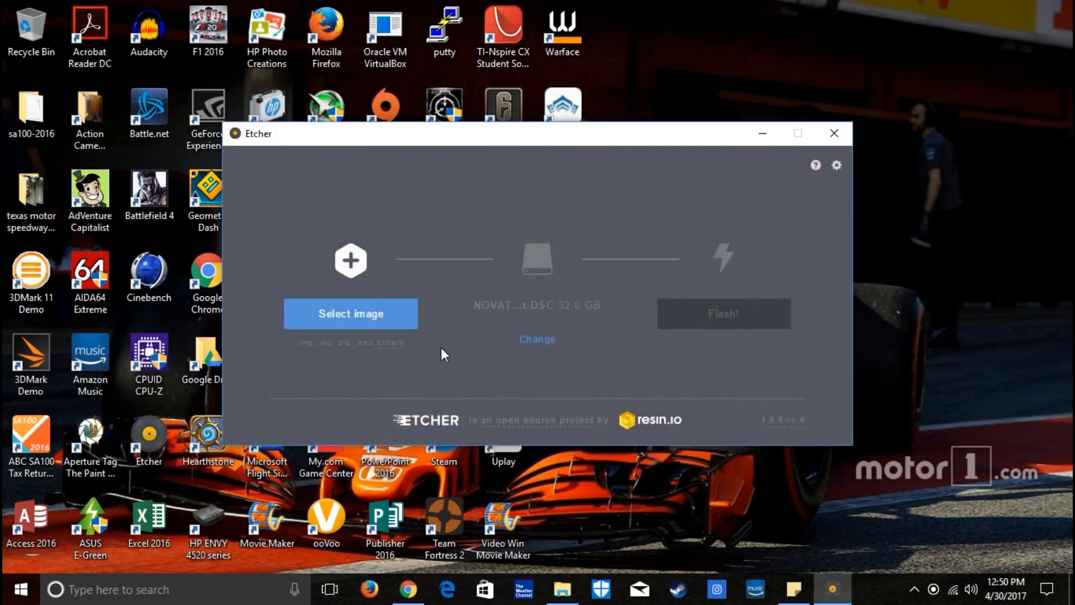
{"action": "mouse_move", "coordinate": [536, 342]}
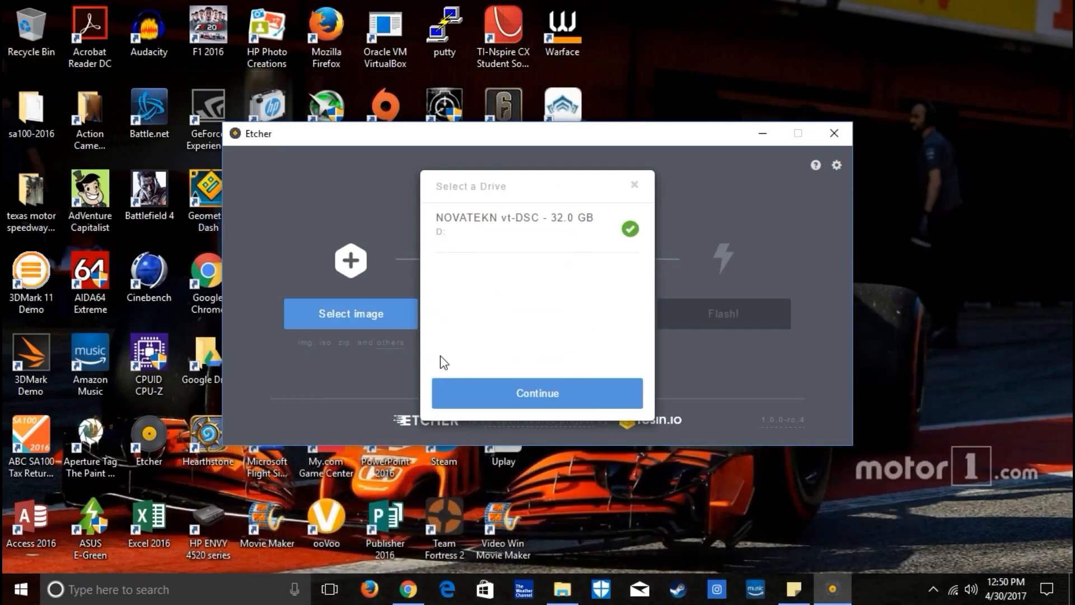
{"action": "mouse_move", "coordinate": [519, 409]}
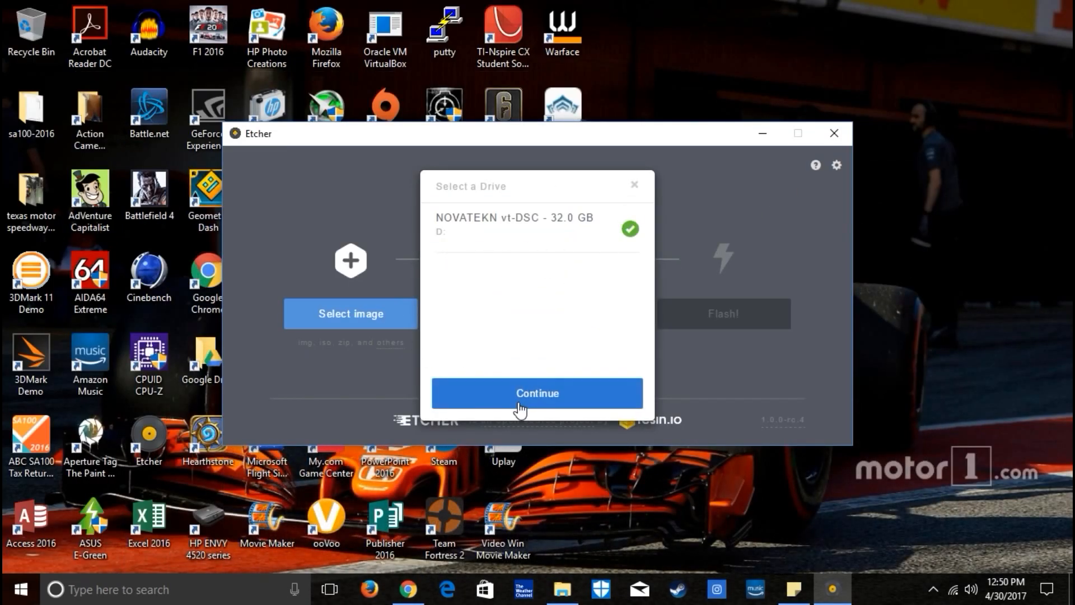
{"action": "left_click", "coordinate": [538, 393]}
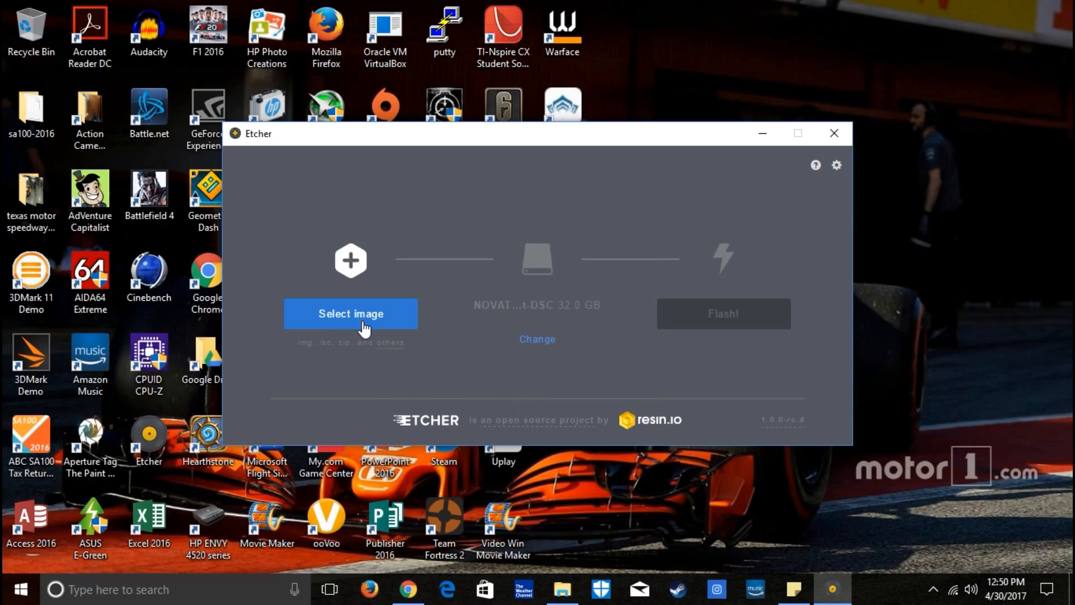
{"action": "left_click", "coordinate": [350, 312]}
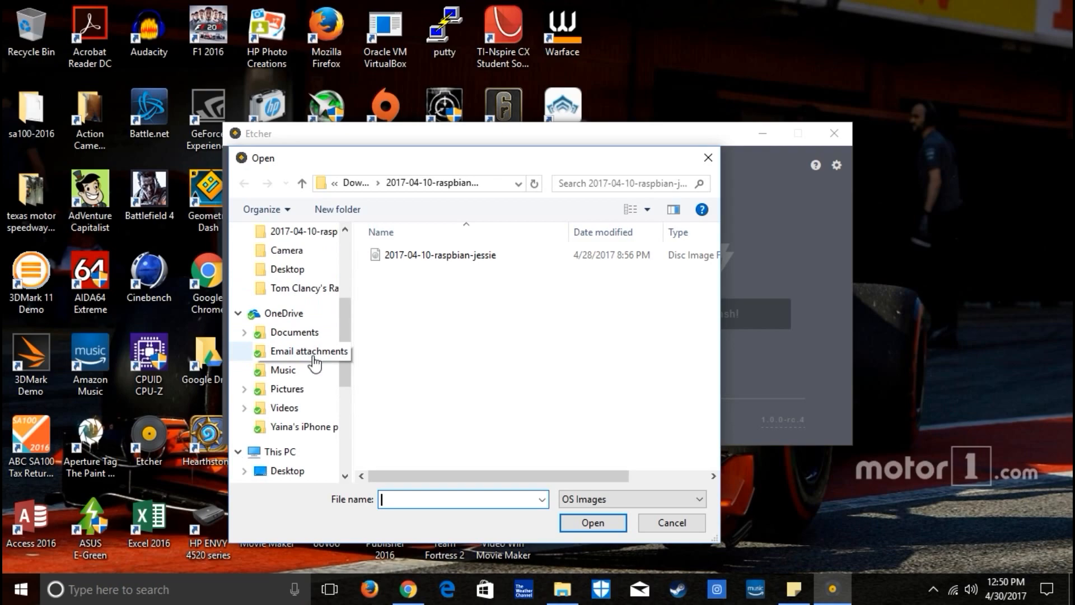
Browse to Downloads and pick the image inside the piaware-sd-card-3.5.0.img folder.
{"action": "left_click", "coordinate": [292, 332]}
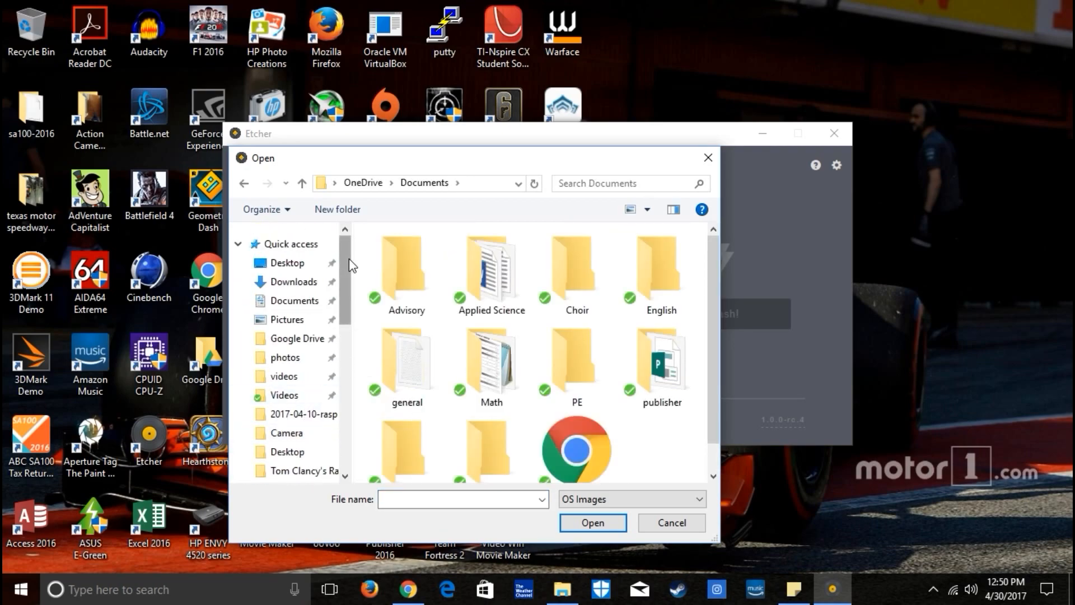
{"action": "left_click", "coordinate": [293, 282]}
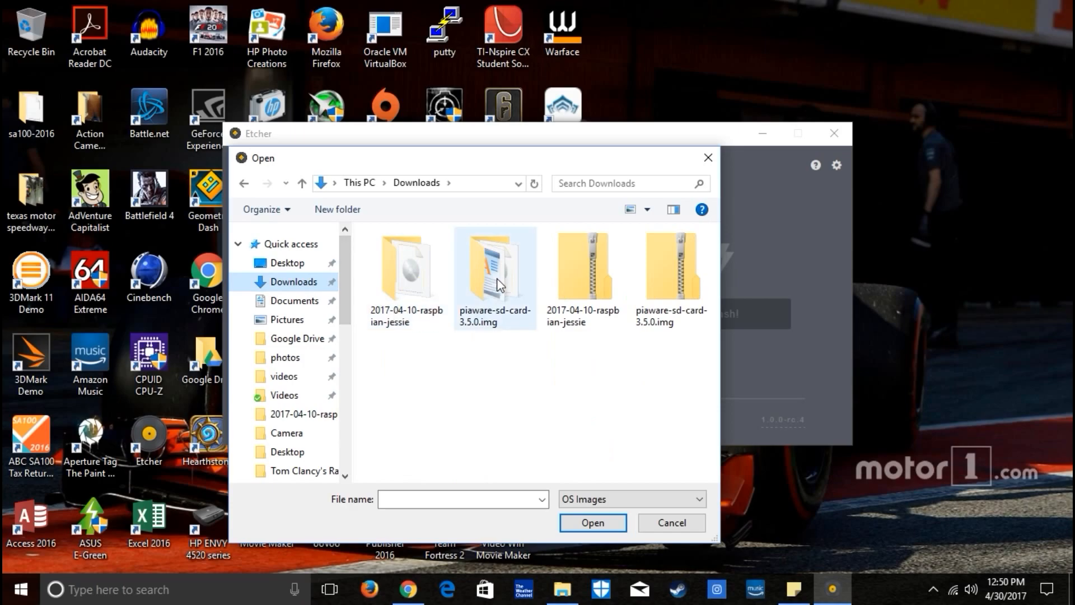
{"action": "double_click", "coordinate": [496, 271]}
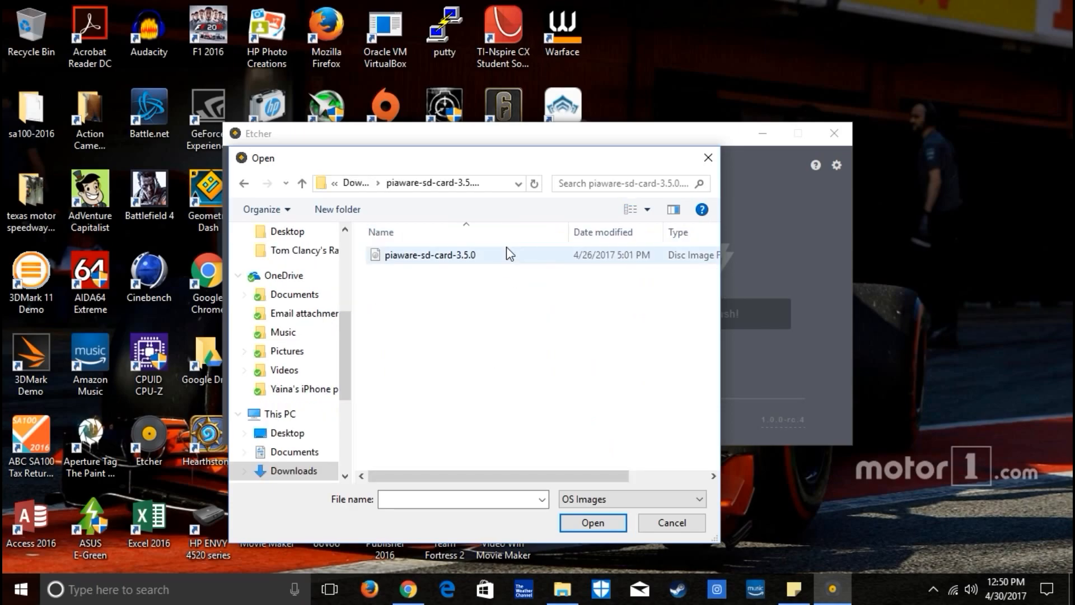
{"action": "left_click", "coordinate": [593, 522]}
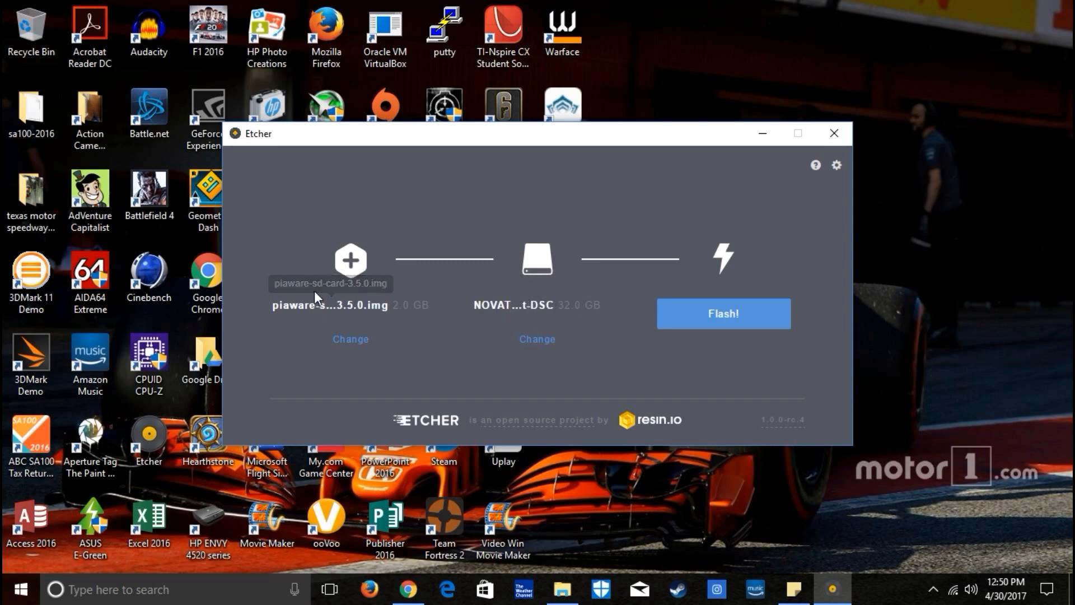
{"action": "mouse_move", "coordinate": [712, 320]}
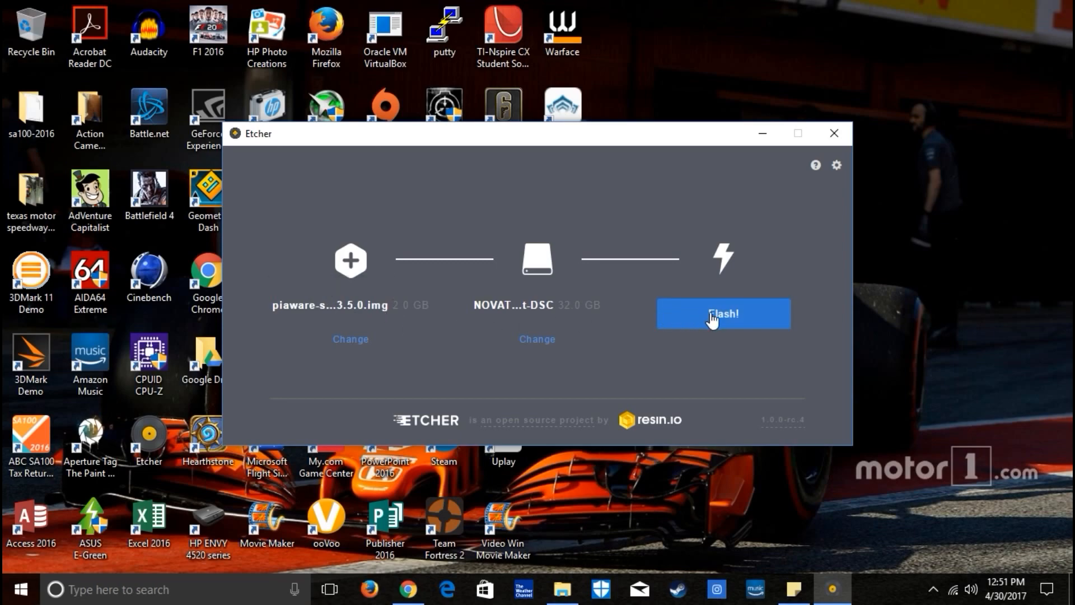
{"action": "mouse_move", "coordinate": [755, 279]}
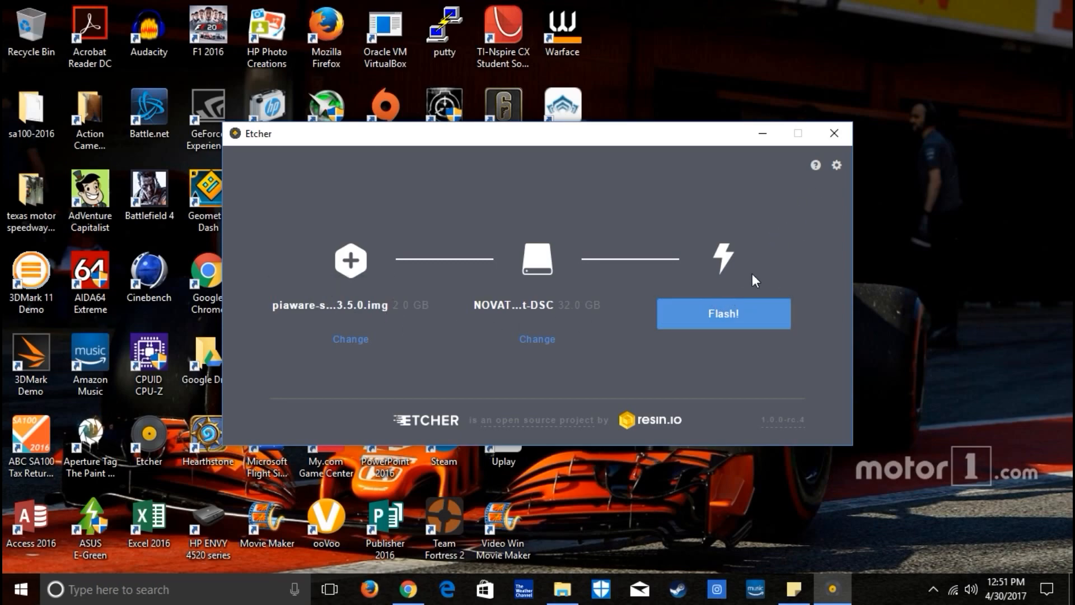
{"action": "mouse_move", "coordinate": [767, 319]}
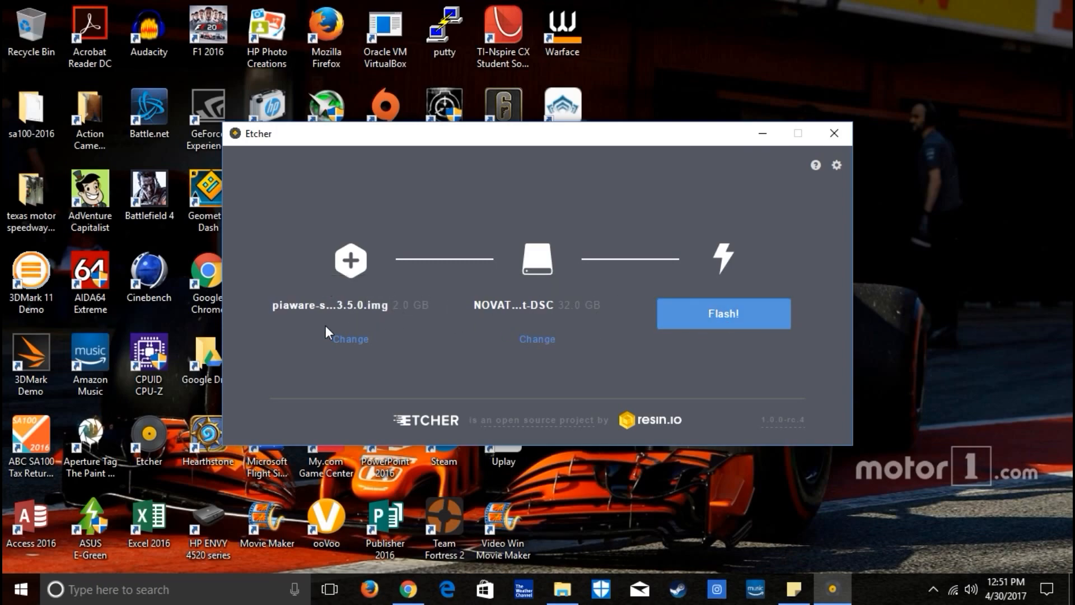
{"action": "mouse_move", "coordinate": [819, 178]}
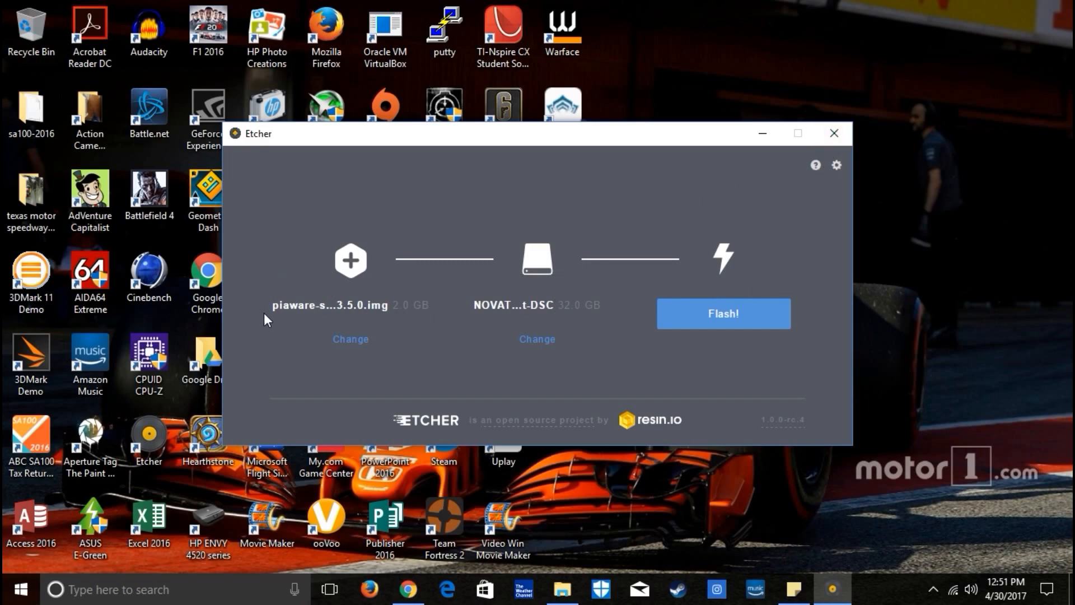
{"action": "mouse_move", "coordinate": [551, 314]}
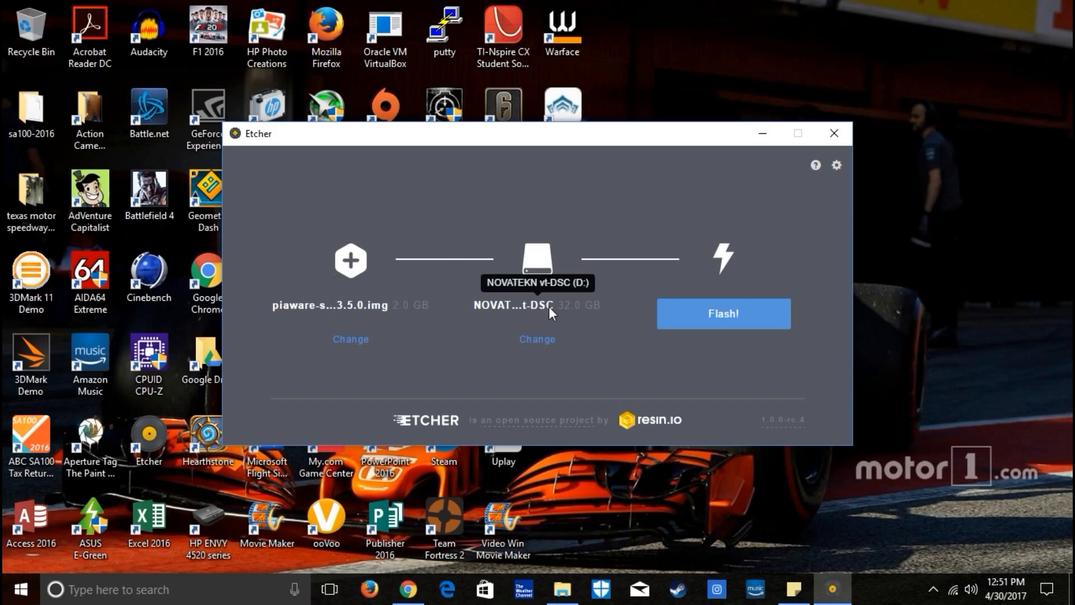
{"action": "mouse_move", "coordinate": [495, 306]}
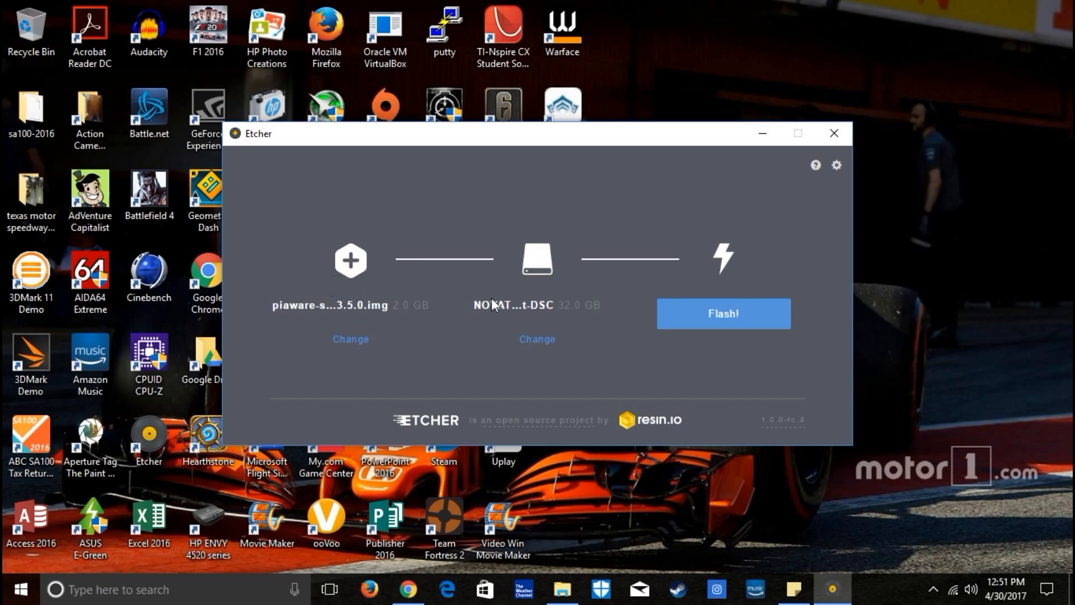
{"action": "mouse_move", "coordinate": [729, 321]}
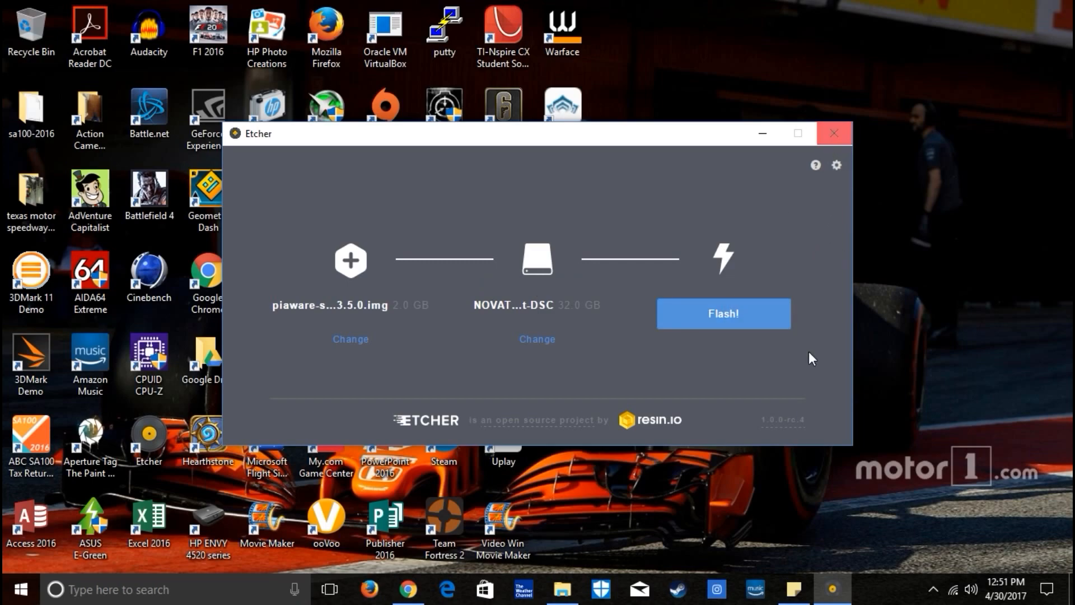
{"action": "mouse_move", "coordinate": [836, 133]}
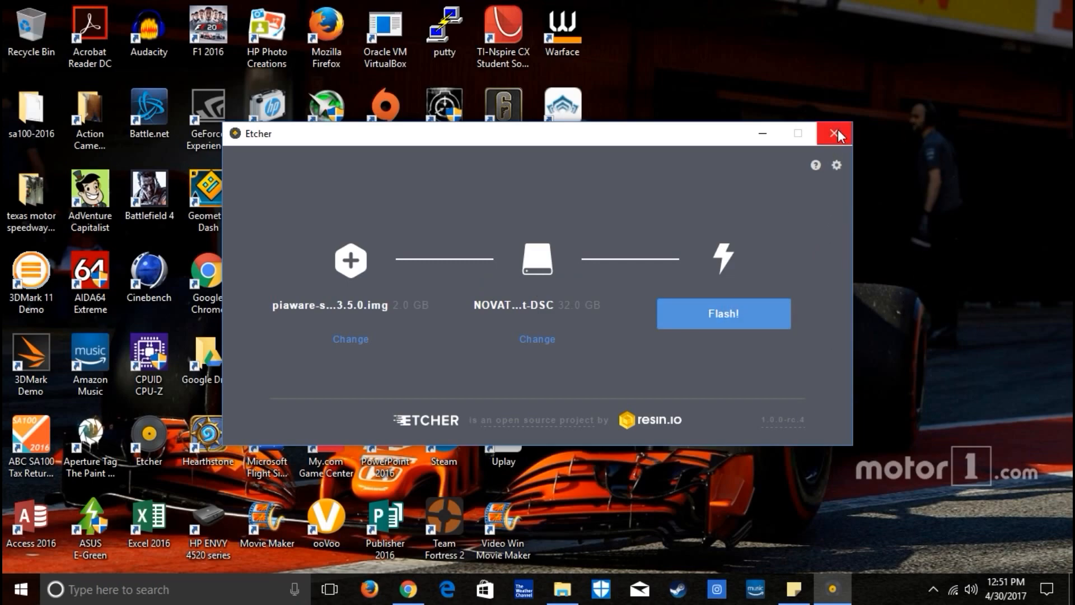
{"action": "mouse_move", "coordinate": [840, 134]}
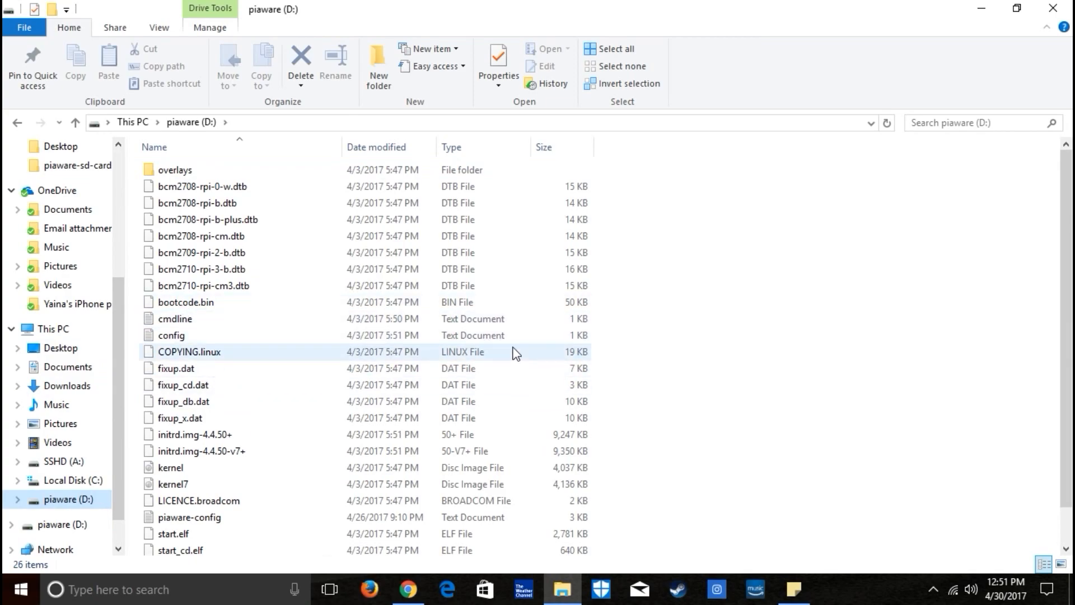
{"action": "left_click", "coordinate": [171, 335]}
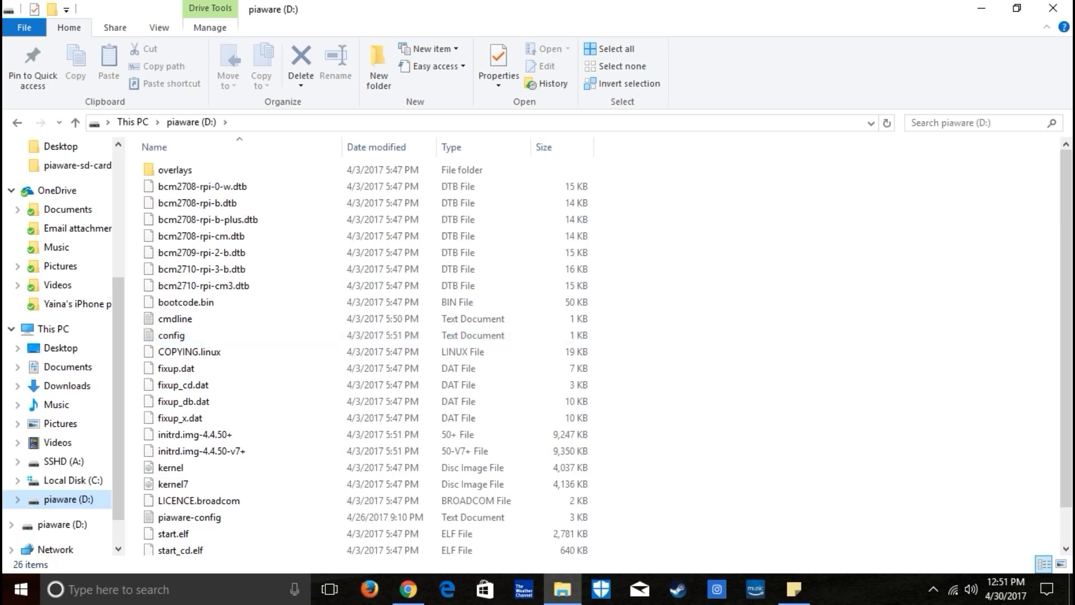
{"action": "left_click", "coordinate": [180, 417]}
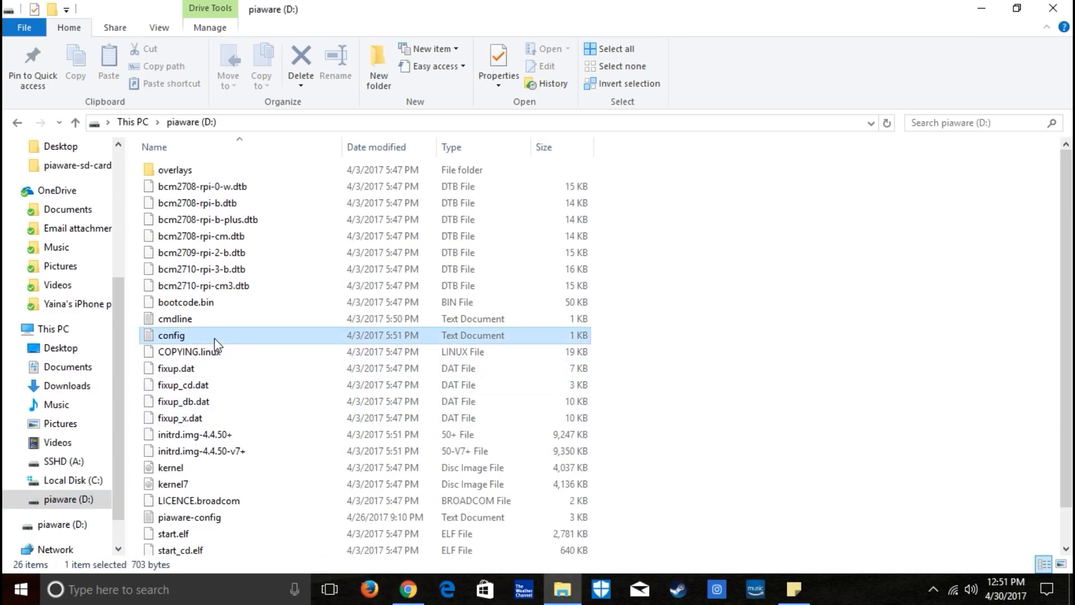
{"action": "double_click", "coordinate": [170, 336]}
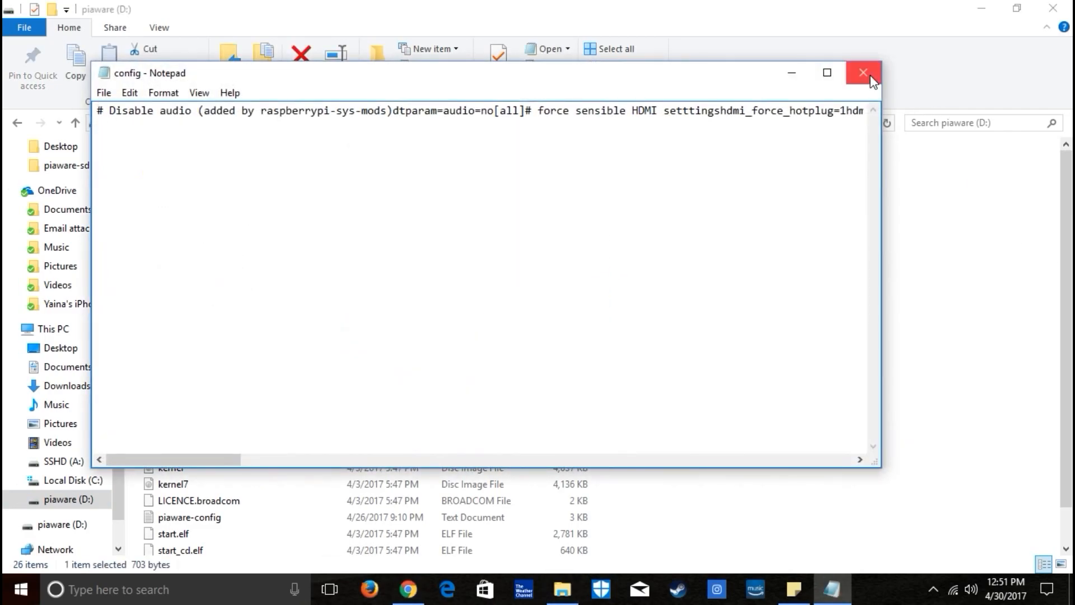
{"action": "left_click", "coordinate": [860, 71]}
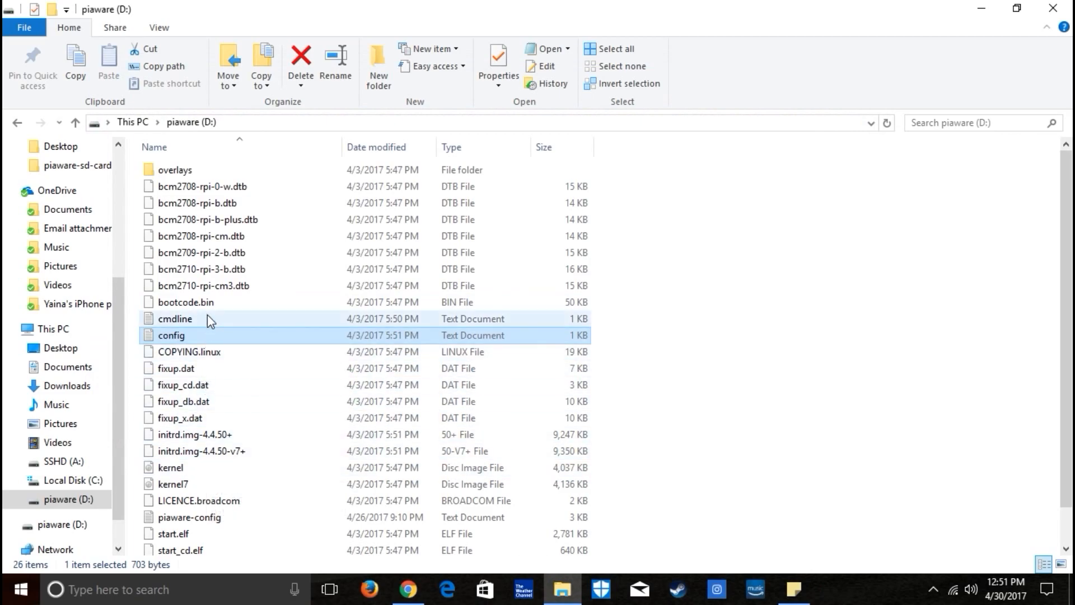
Set wireless-network to yes with the SSID and passphrase in piaware-config, then save and close.
{"action": "double_click", "coordinate": [189, 480]}
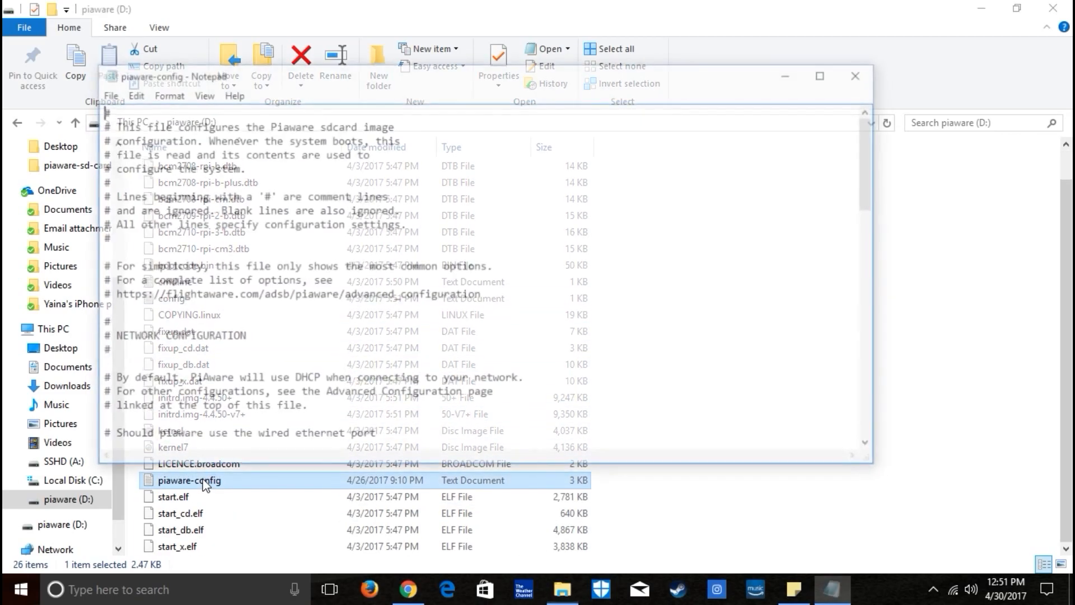
{"action": "scroll", "scroll_direction": "down", "scroll_amount": 3}
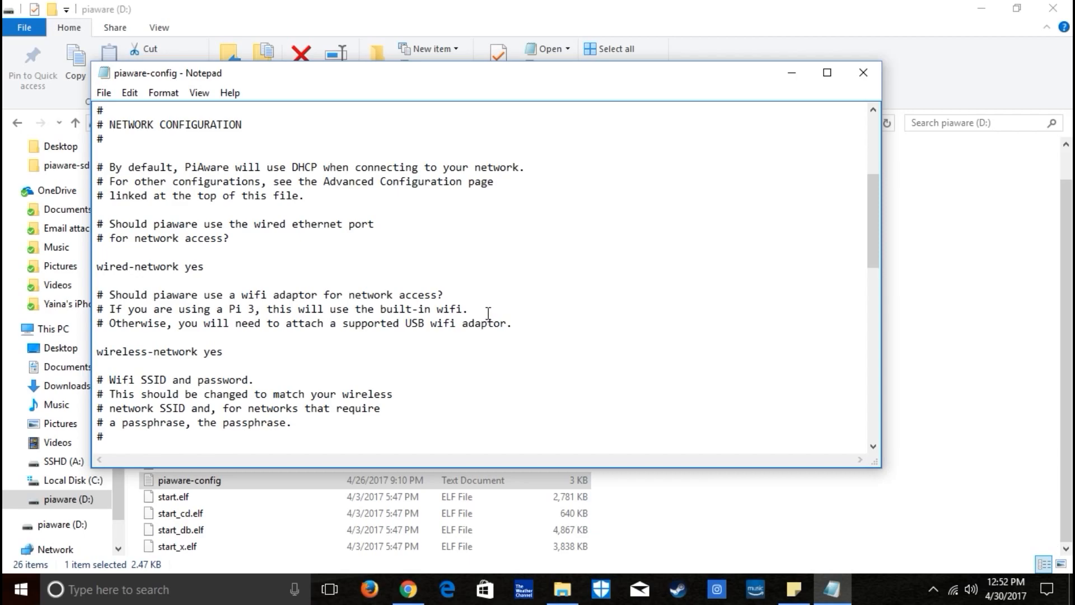
{"action": "scroll", "scroll_direction": "down", "scroll_amount": 3}
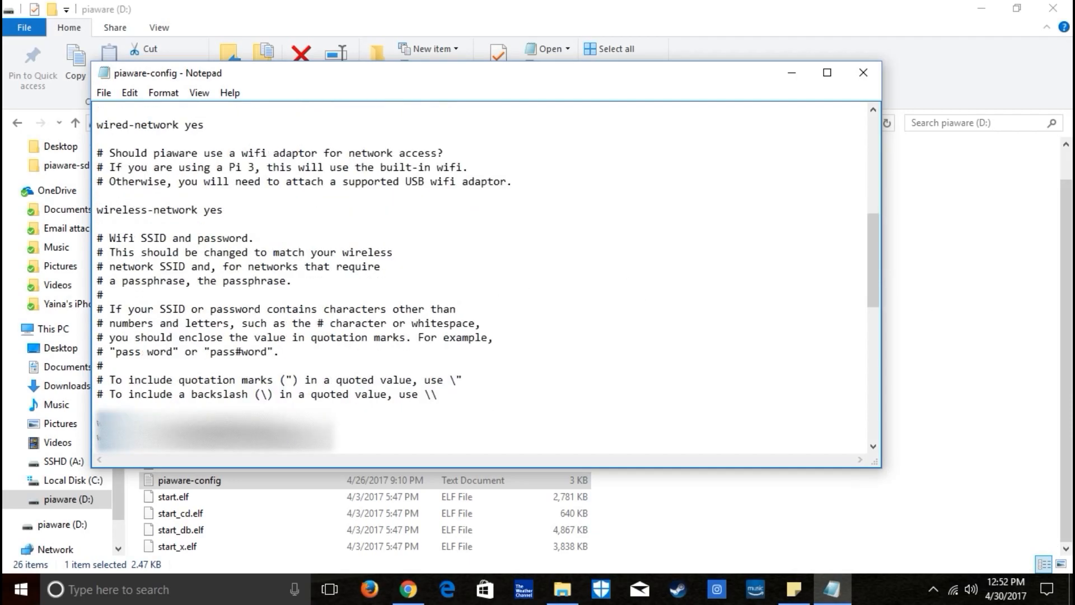
{"action": "mouse_move", "coordinate": [531, 323]}
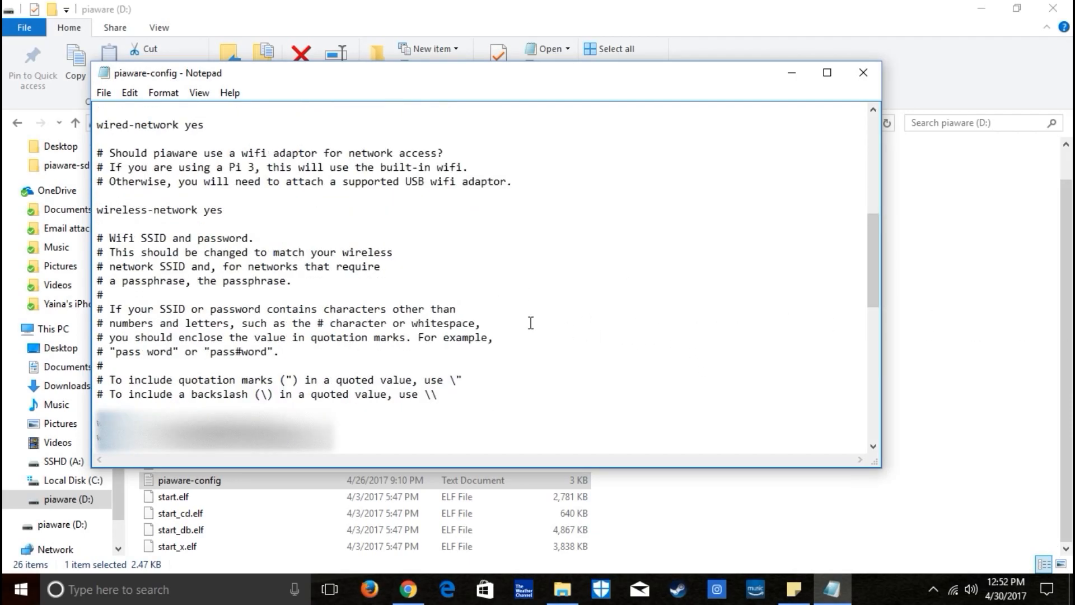
{"action": "scroll", "scroll_direction": "down", "scroll_amount": 3}
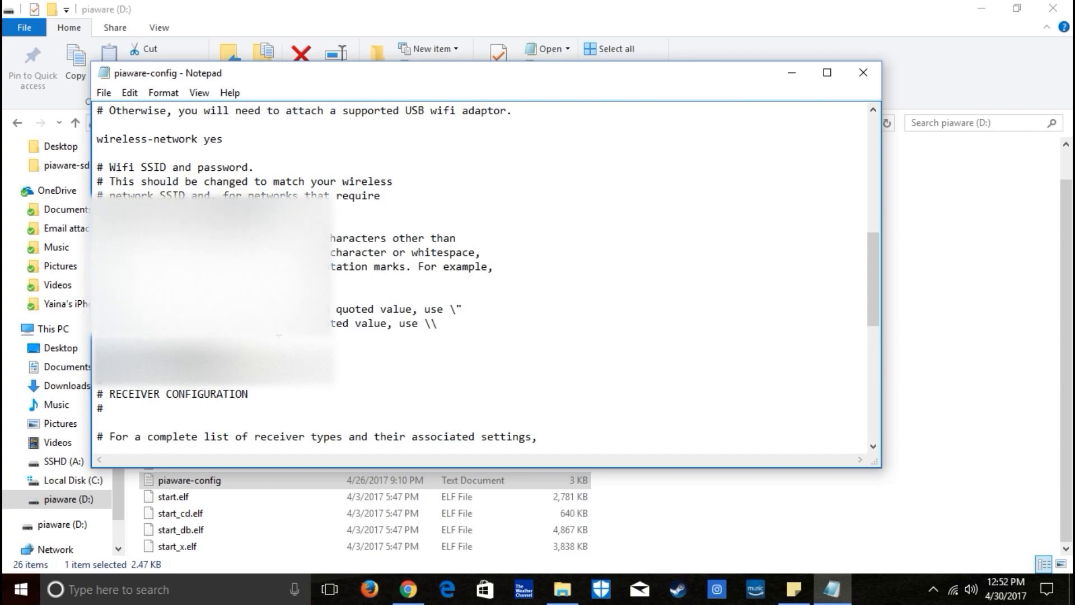
{"action": "scroll", "scroll_direction": "down", "scroll_amount": 3}
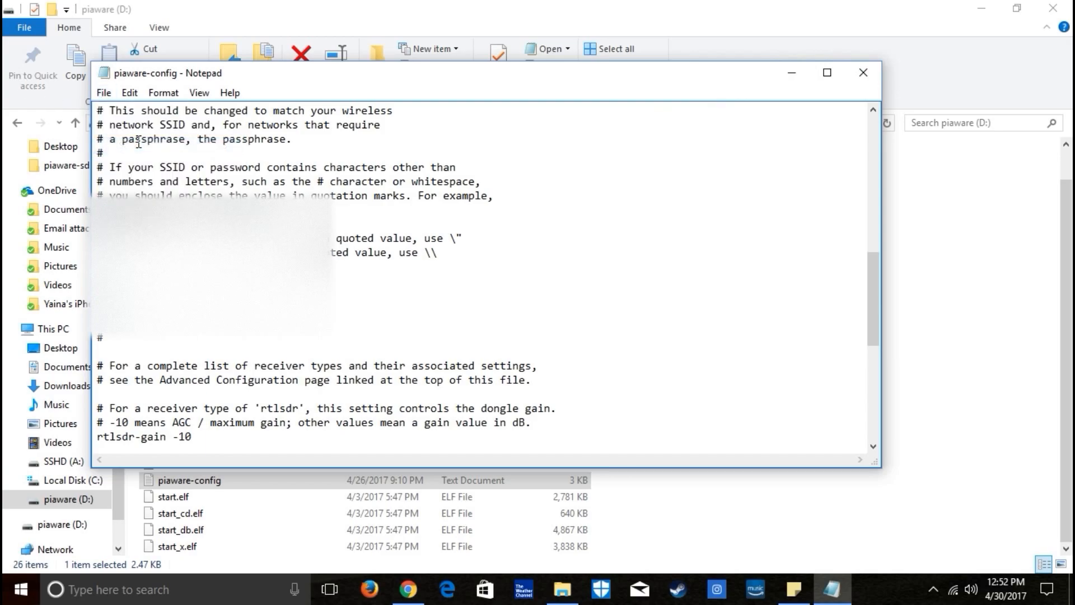
{"action": "left_click", "coordinate": [862, 73]}
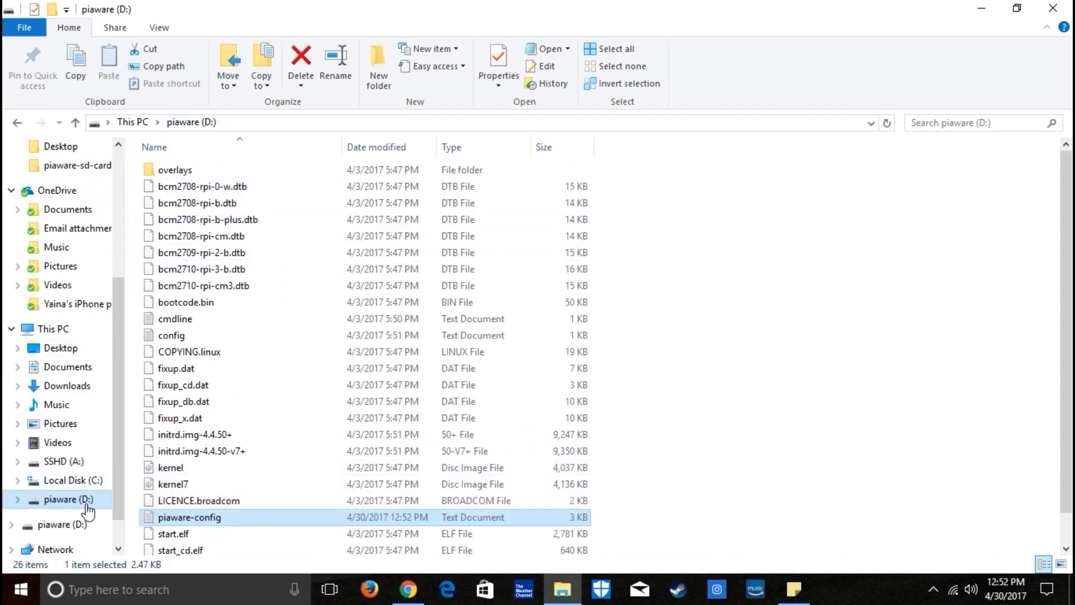
Eject the piaware (D:) drive from its right-click menu in the navigation pane.
{"action": "right_click", "coordinate": [63, 500]}
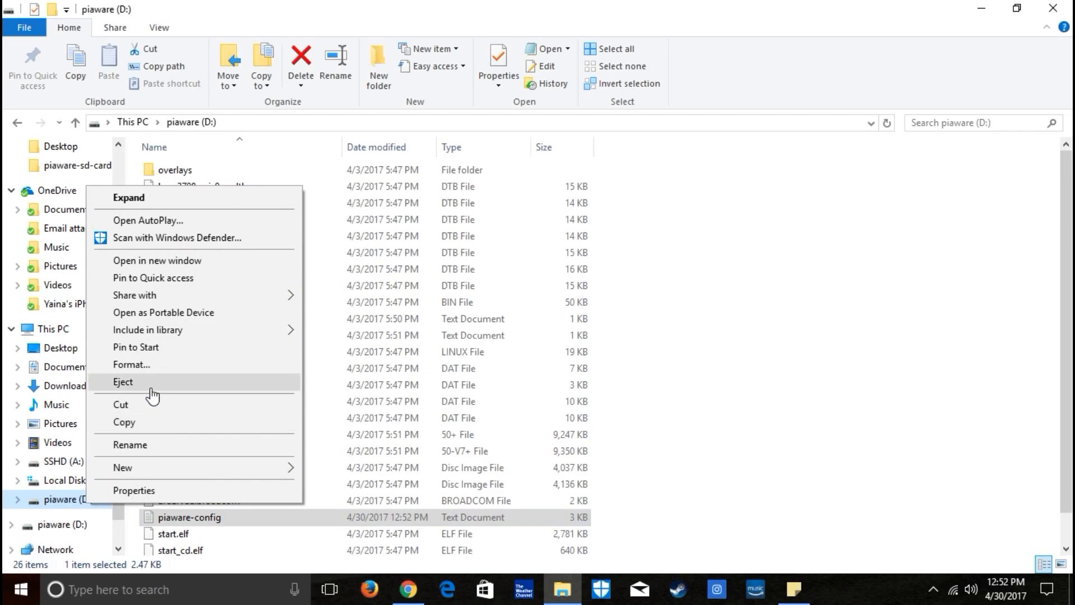
{"action": "left_click", "coordinate": [123, 382]}
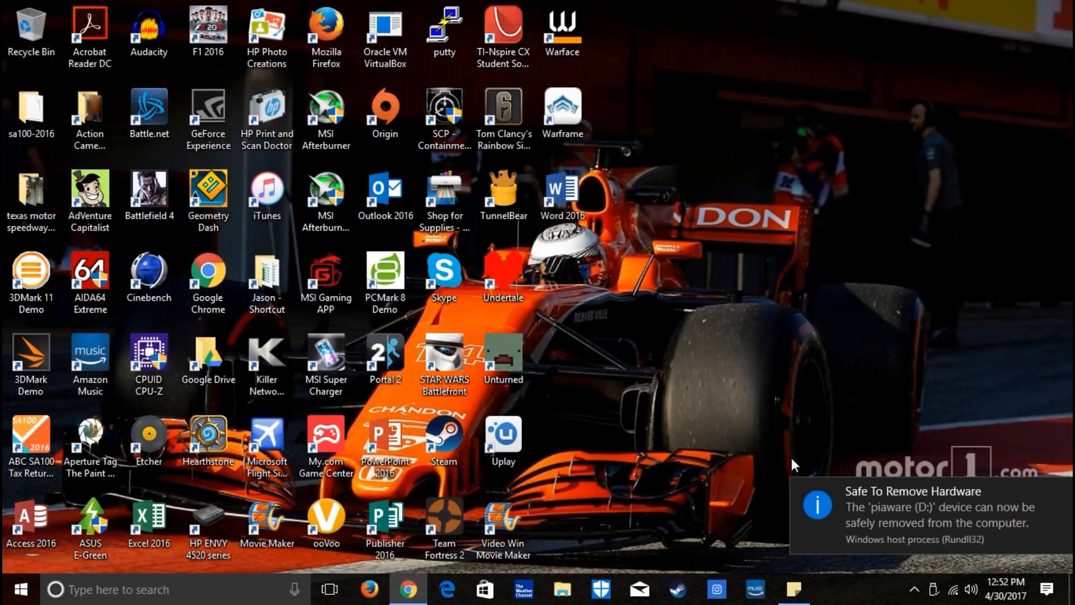
{"action": "mouse_move", "coordinate": [781, 332]}
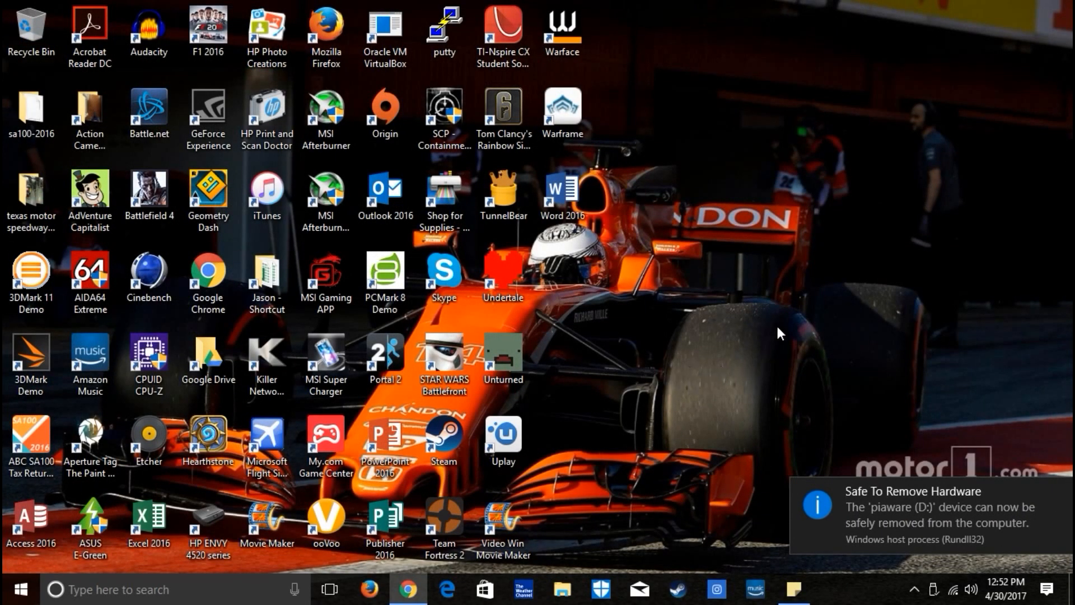
{"action": "mouse_move", "coordinate": [736, 343]}
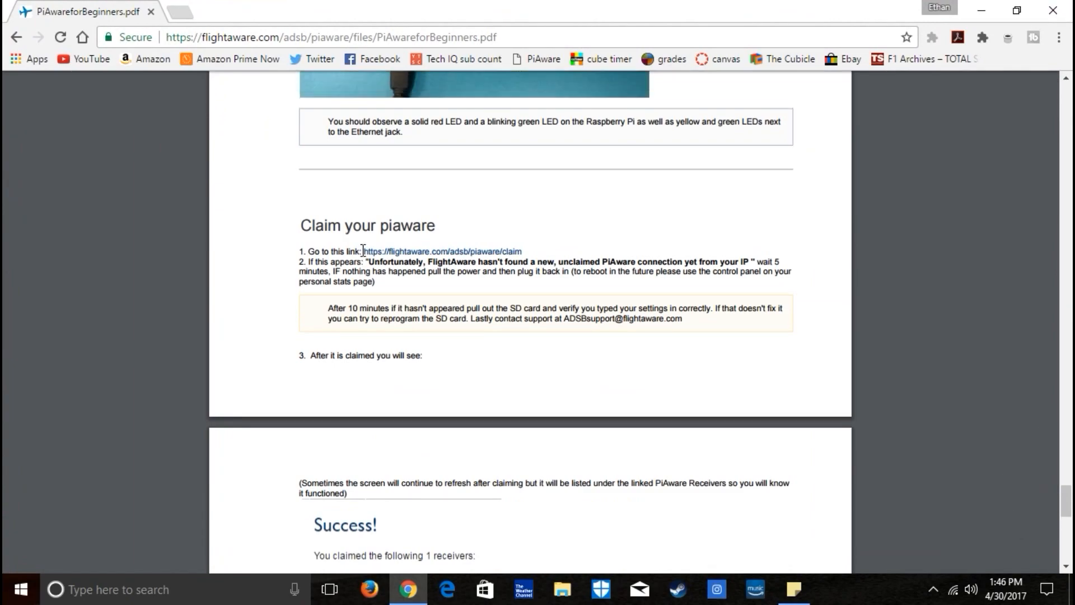
Drag the PDF guide down to the post-claim ADS-B statistics and Control Panel steps.
{"action": "left_click_drag", "start_coordinate": [361, 251], "coordinate": [750, 262]}
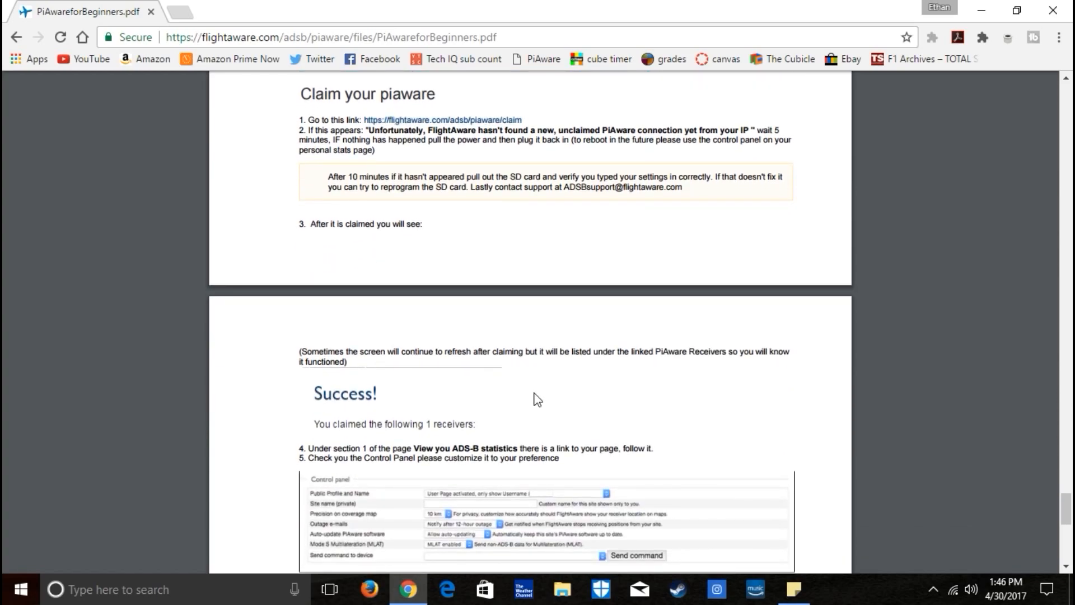
{"action": "mouse_move", "coordinate": [280, 369]}
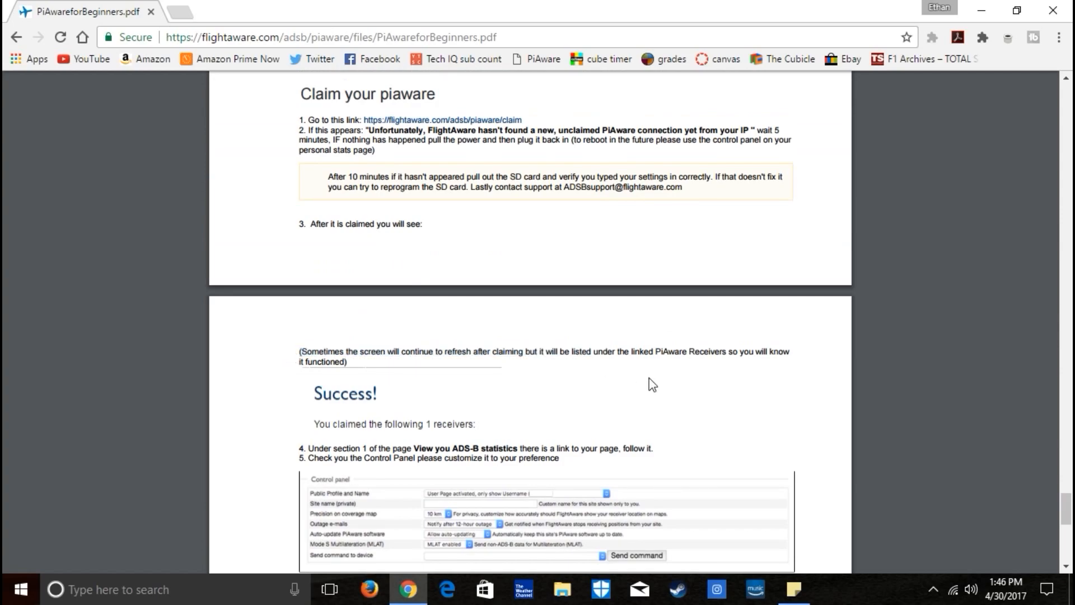
{"action": "mouse_move", "coordinate": [423, 409]}
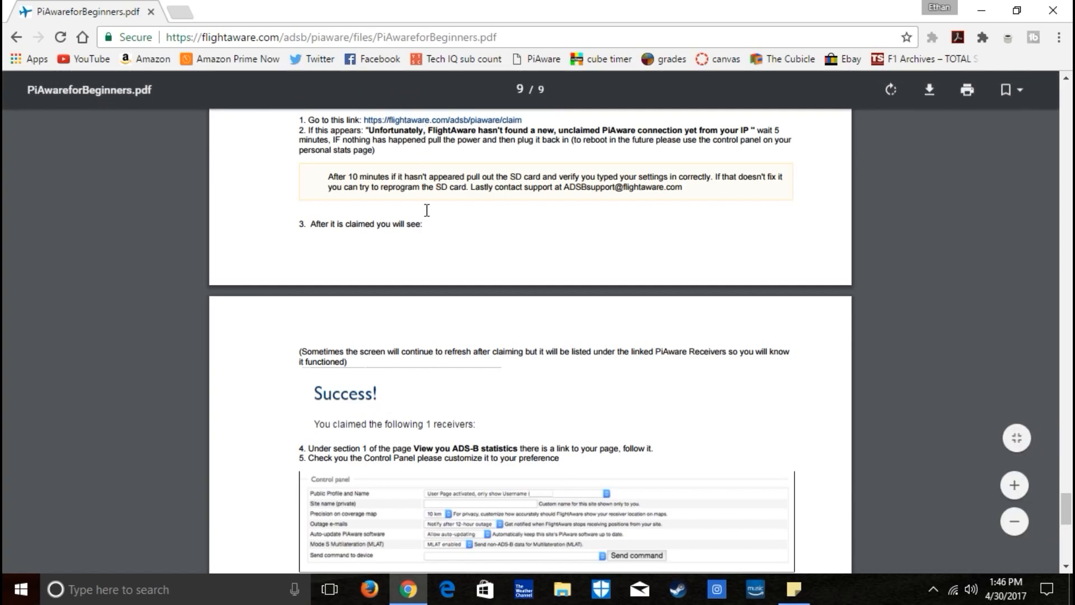
{"action": "mouse_move", "coordinate": [406, 423]}
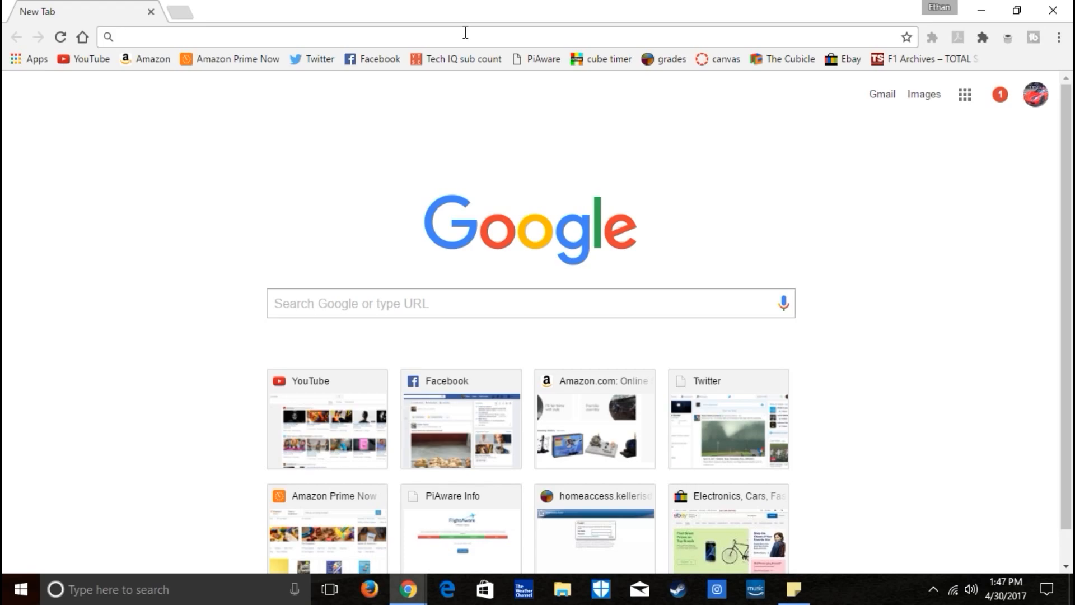
{"action": "mouse_move", "coordinate": [511, 32]}
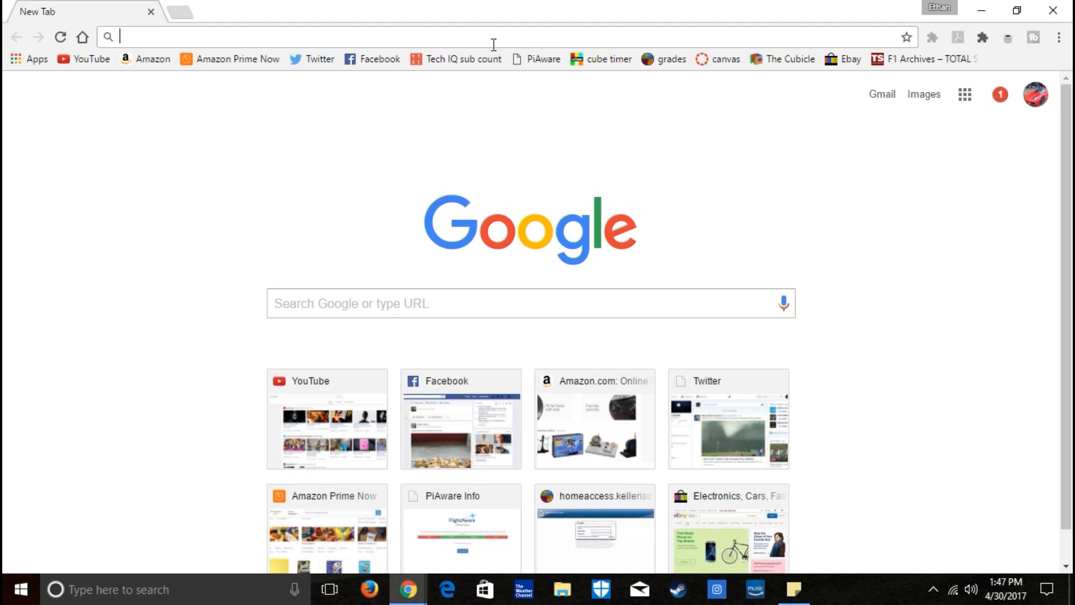
Load 192.168.1.224 to see all-green Radio, PiAware, FlightAware and MLAT status, then open the map.
{"action": "type", "text": "192.168.1.224"}
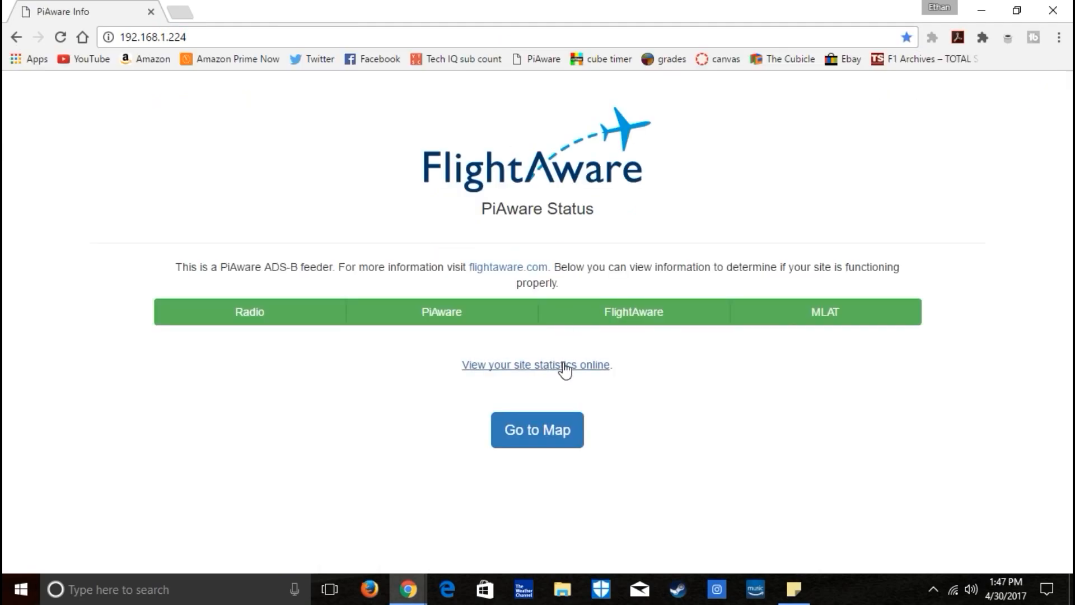
{"action": "mouse_move", "coordinate": [813, 322]}
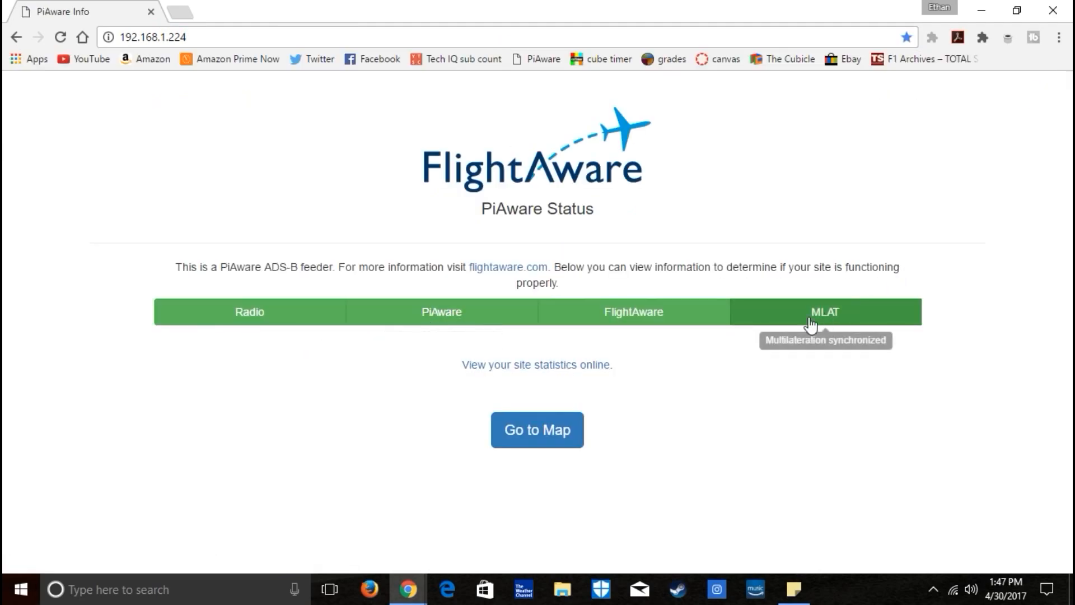
{"action": "mouse_move", "coordinate": [558, 438]}
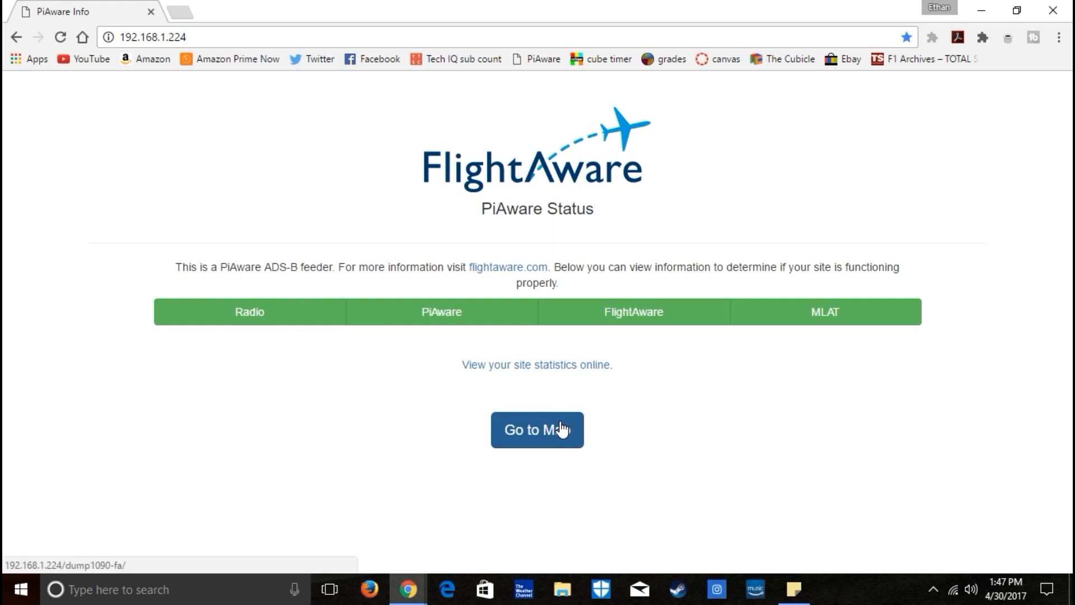
{"action": "left_click", "coordinate": [537, 429]}
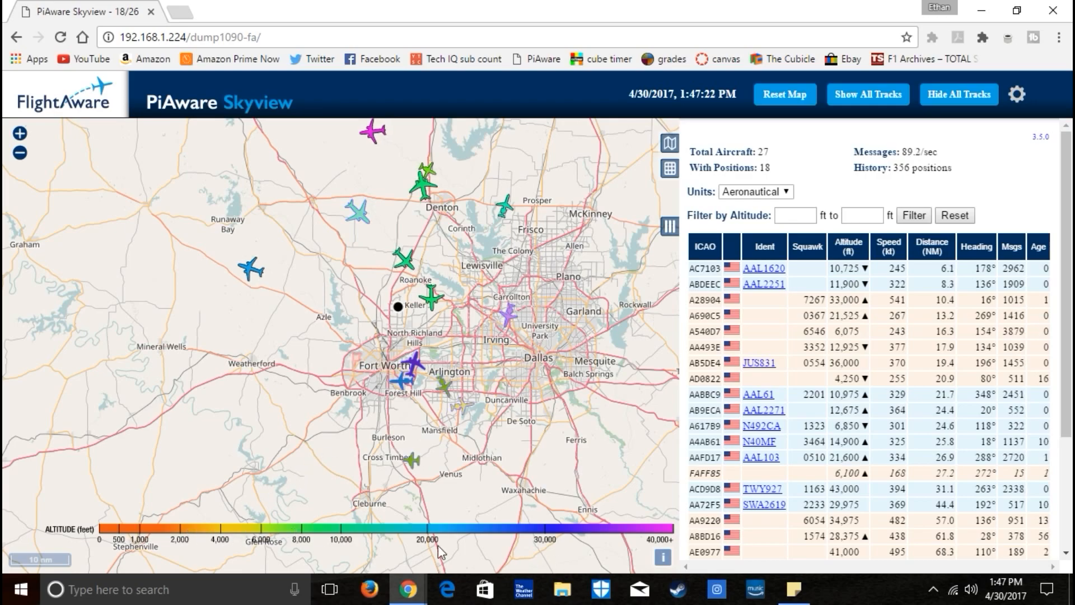
Interact with the Skyview map tracking aircraft around Dallas–Fort Worth.
{"action": "left_click", "coordinate": [431, 297]}
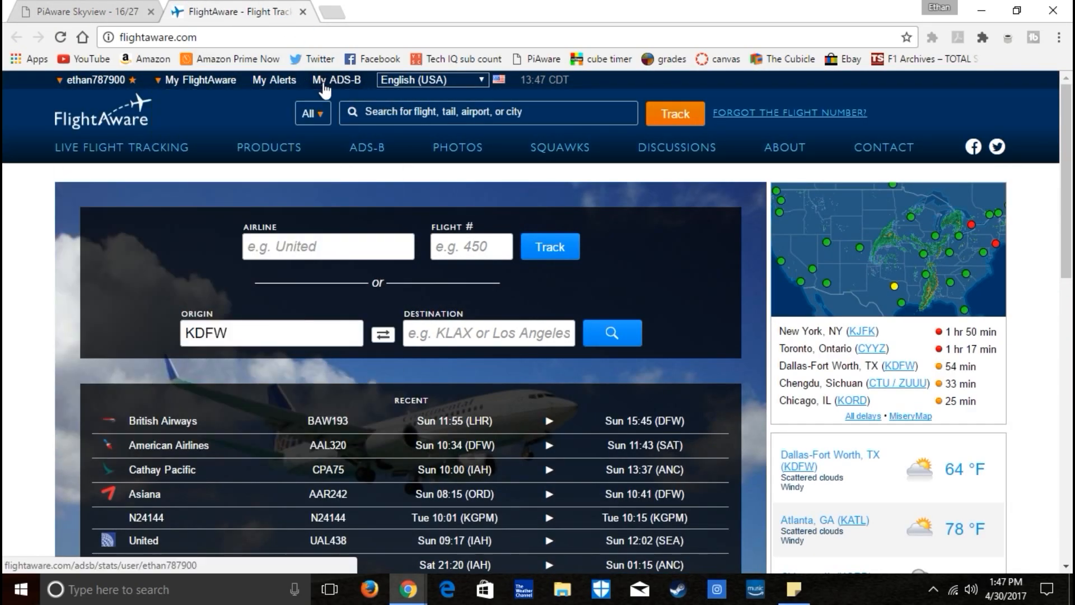
Open My ADS-B stats for site 42215, review site information and charts, and select its local IP.
{"action": "left_click", "coordinate": [336, 80]}
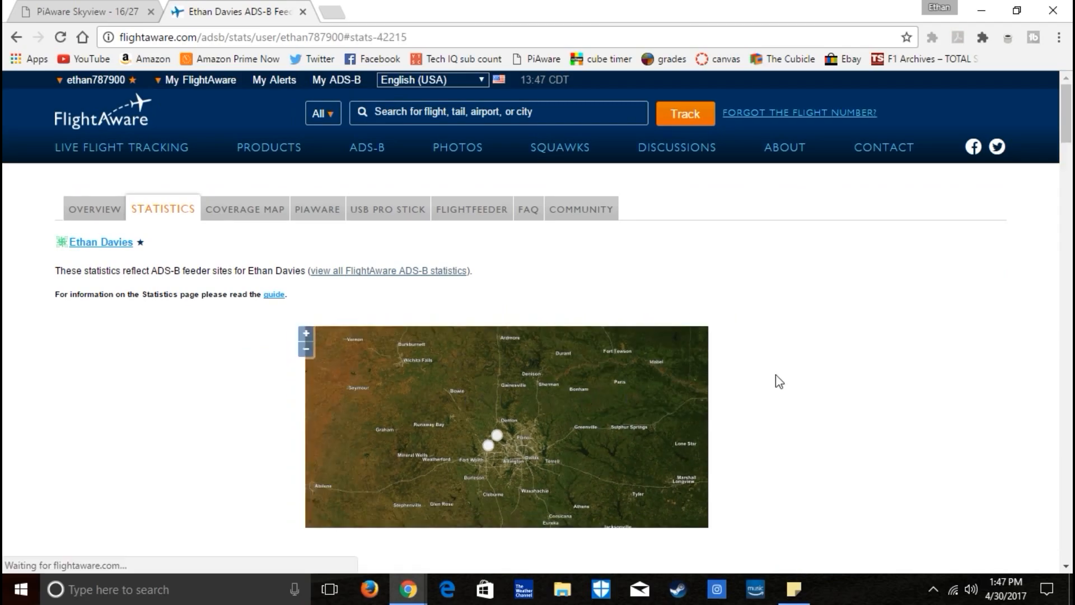
{"action": "scroll", "scroll_direction": "down", "scroll_amount": 3}
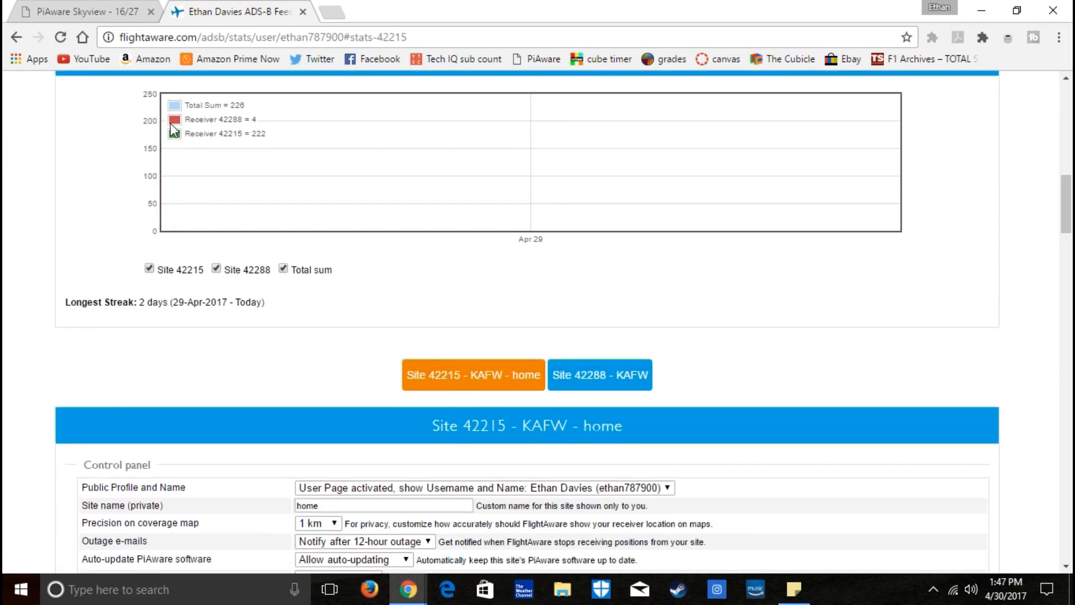
{"action": "scroll", "scroll_direction": "down", "scroll_amount": 3}
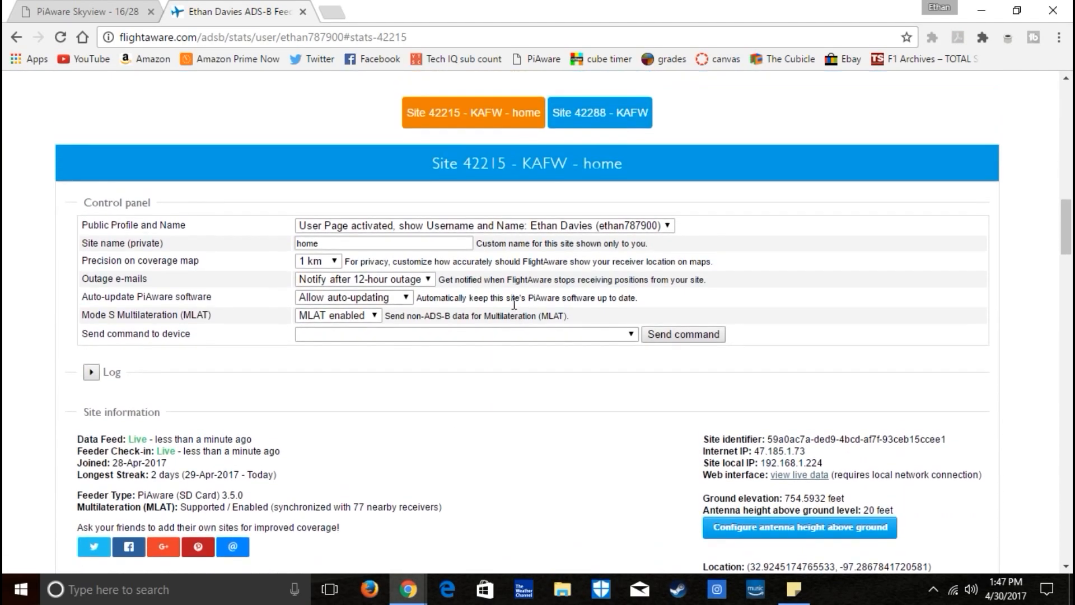
{"action": "scroll", "scroll_direction": "down", "scroll_amount": 3}
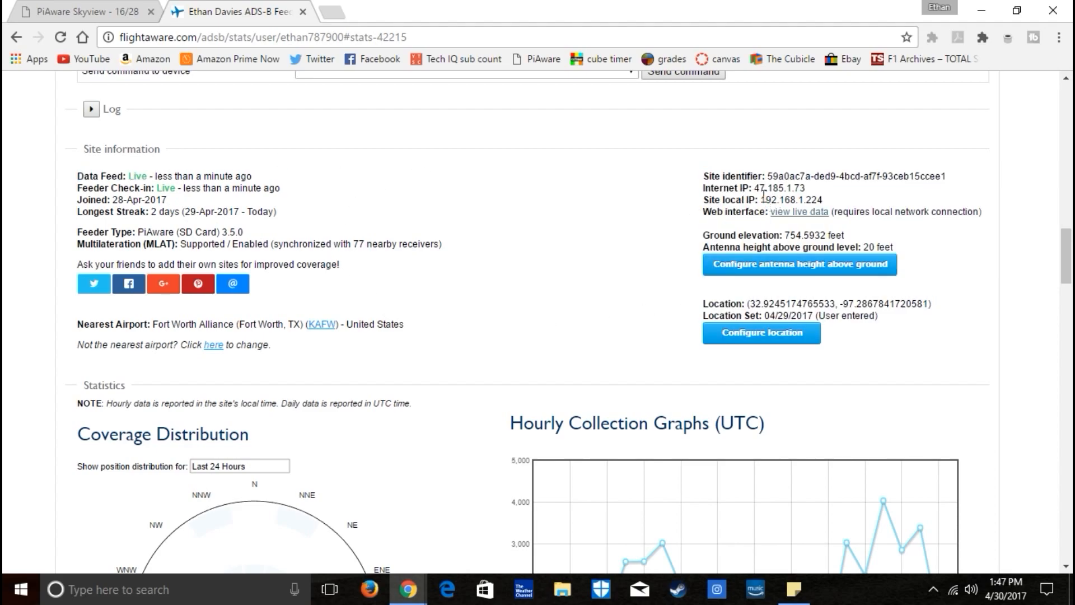
{"action": "double_click", "coordinate": [794, 200]}
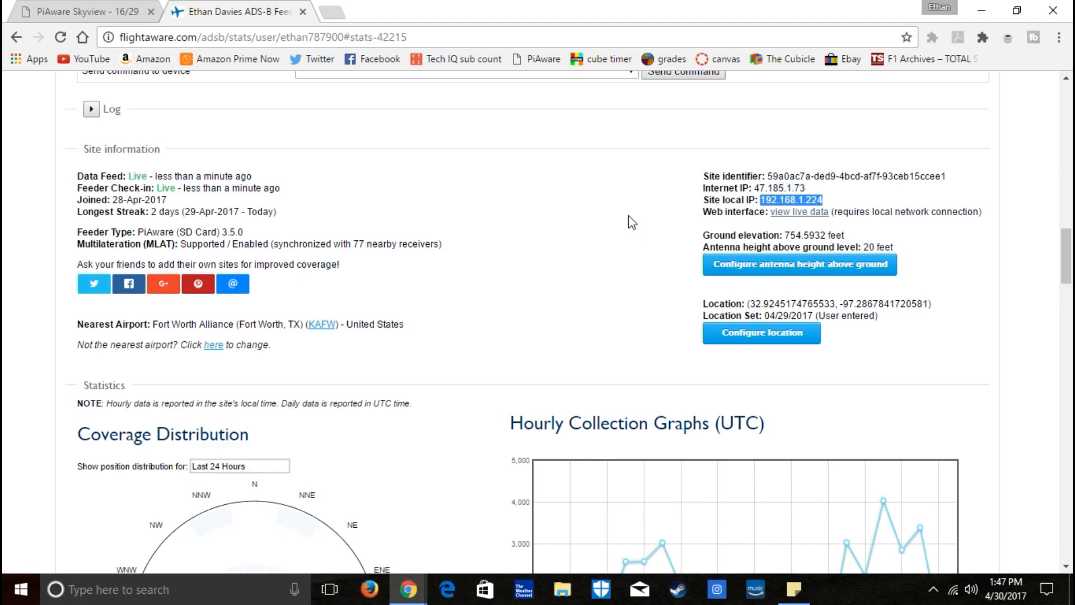
{"action": "scroll", "scroll_direction": "down", "scroll_amount": 3}
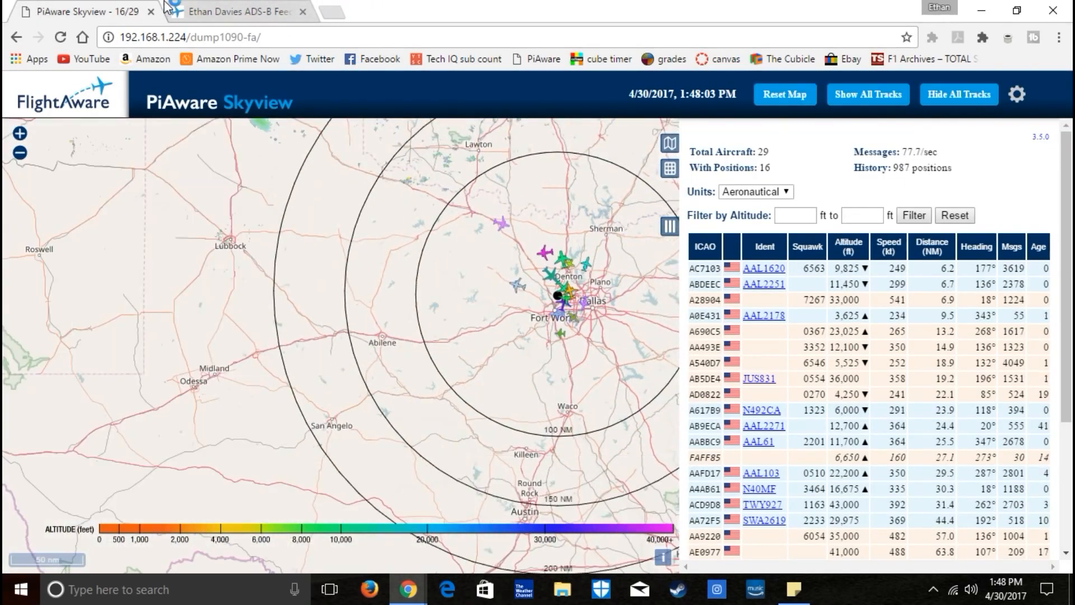
{"action": "left_click", "coordinate": [236, 11]}
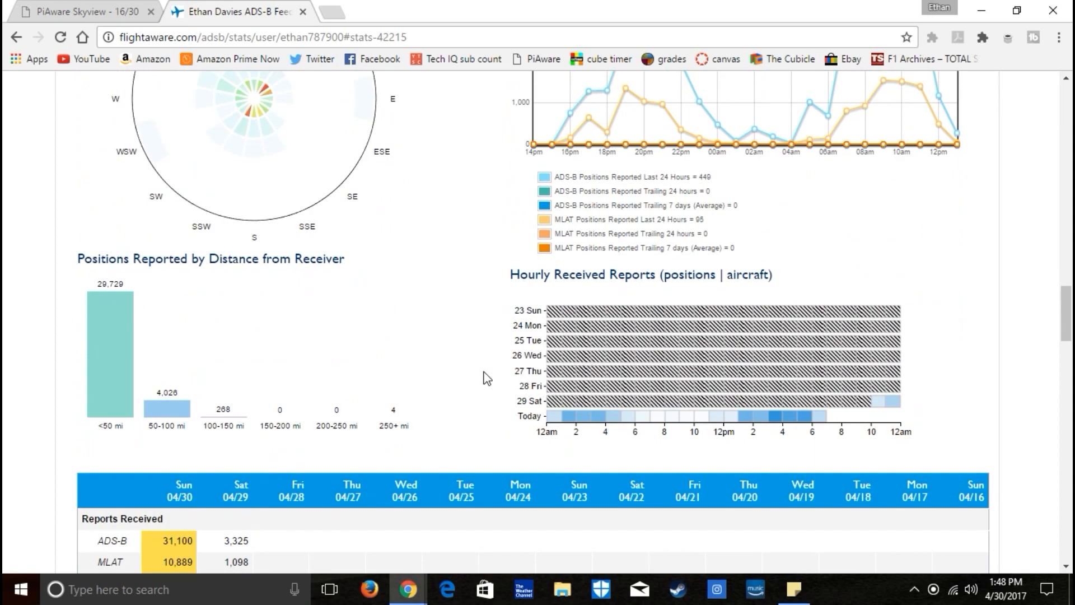
{"action": "mouse_move", "coordinate": [969, 293]}
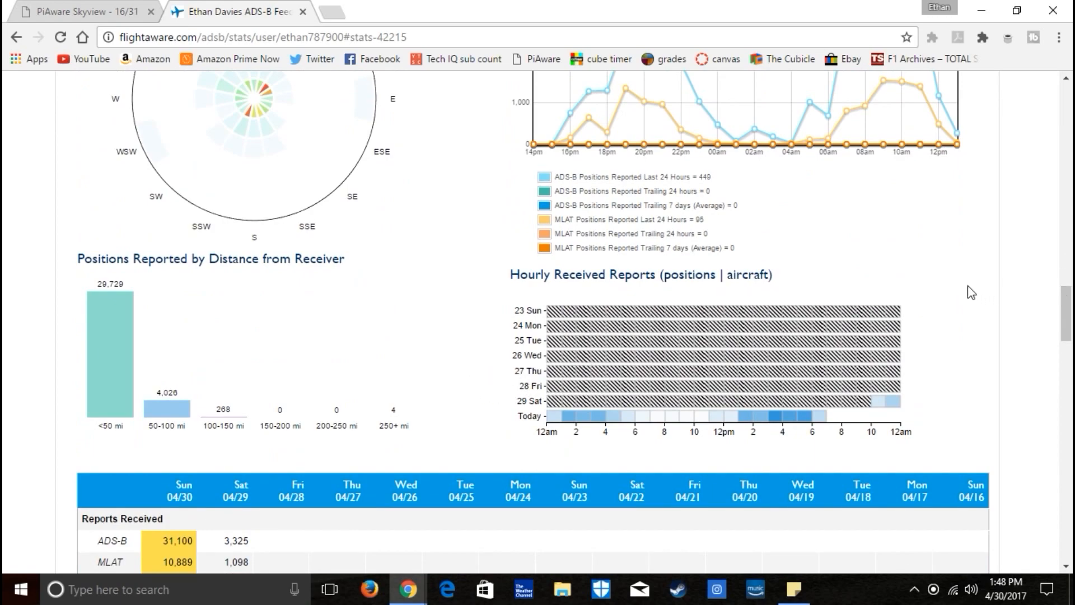